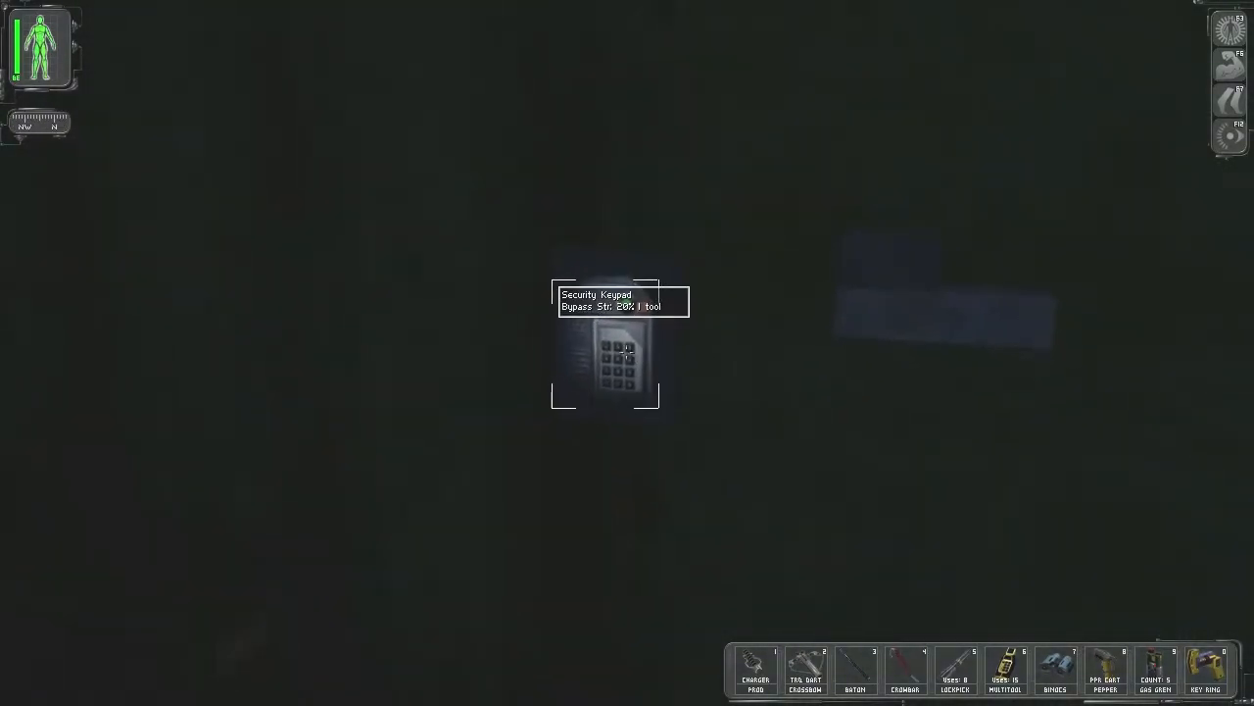
# Use the security keypad in the dark storage room and grab the box of sabot shells
pyautogui.click(620, 357)
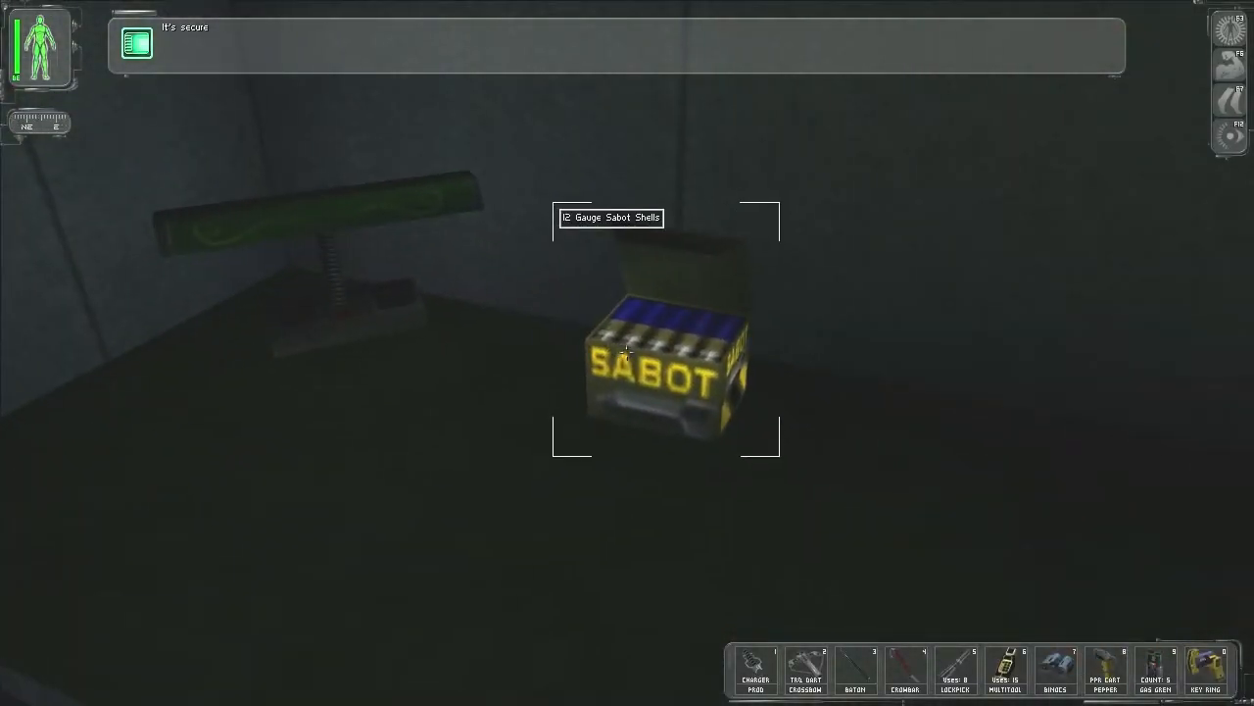
pyautogui.click(663, 369)
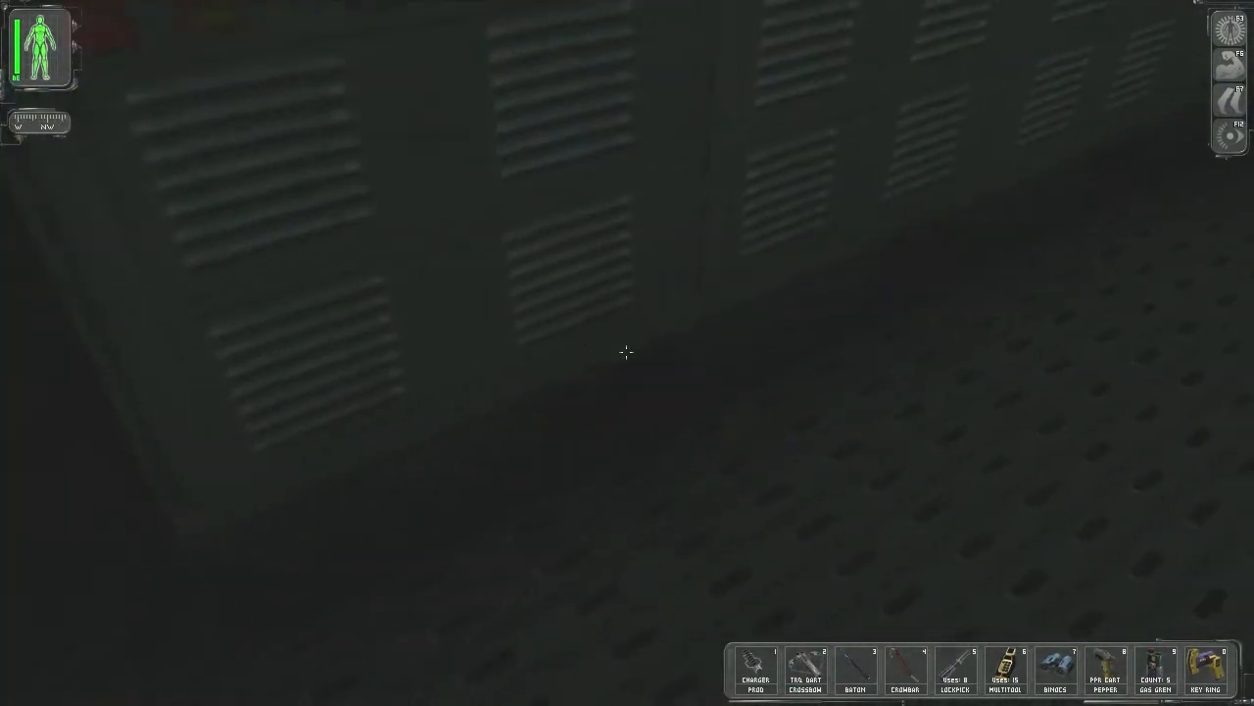
pyautogui.moveTo(627, 353)
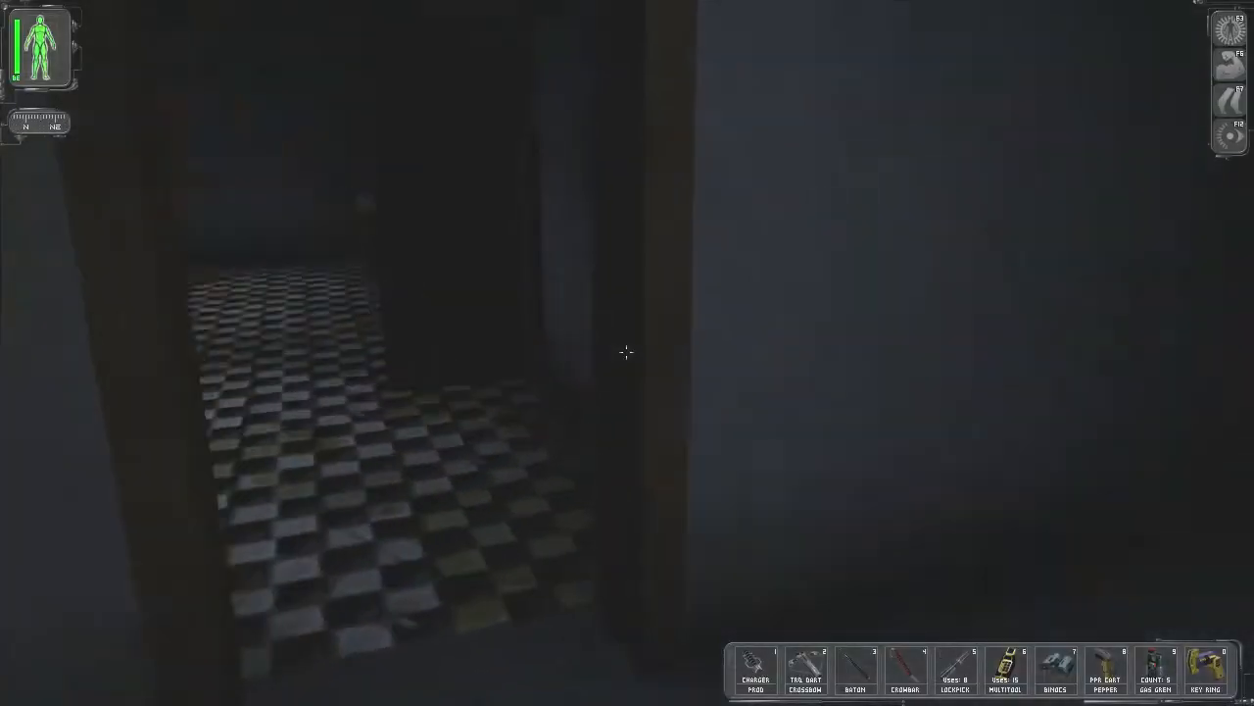
pyautogui.moveTo(627, 353)
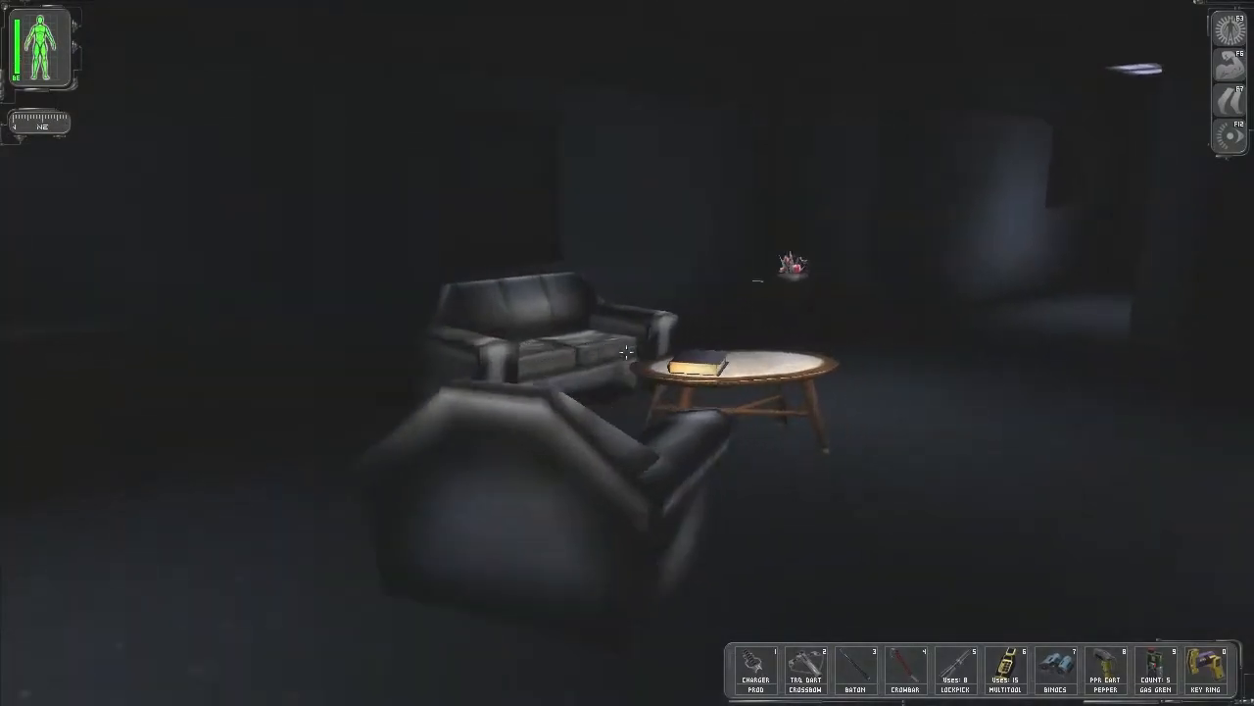
pyautogui.moveTo(627, 353)
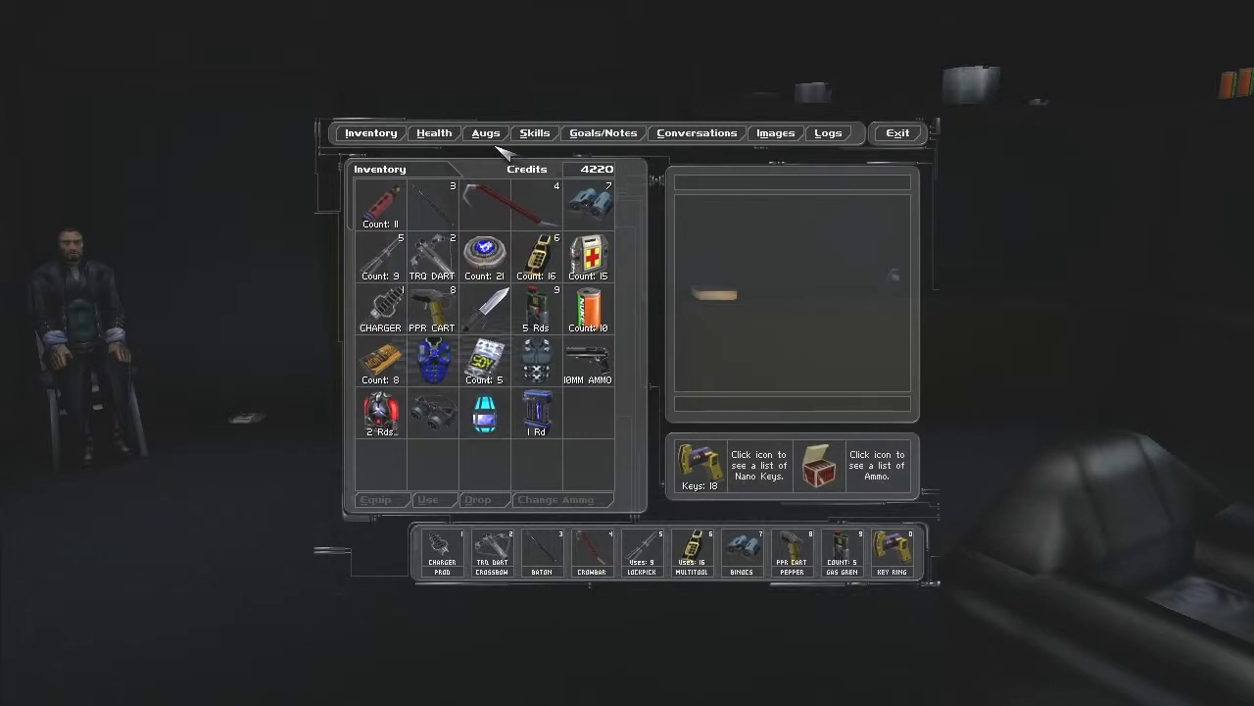
# On the Augs page, upgrade Run Silent to level 3 using the available canister
pyautogui.click(486, 133)
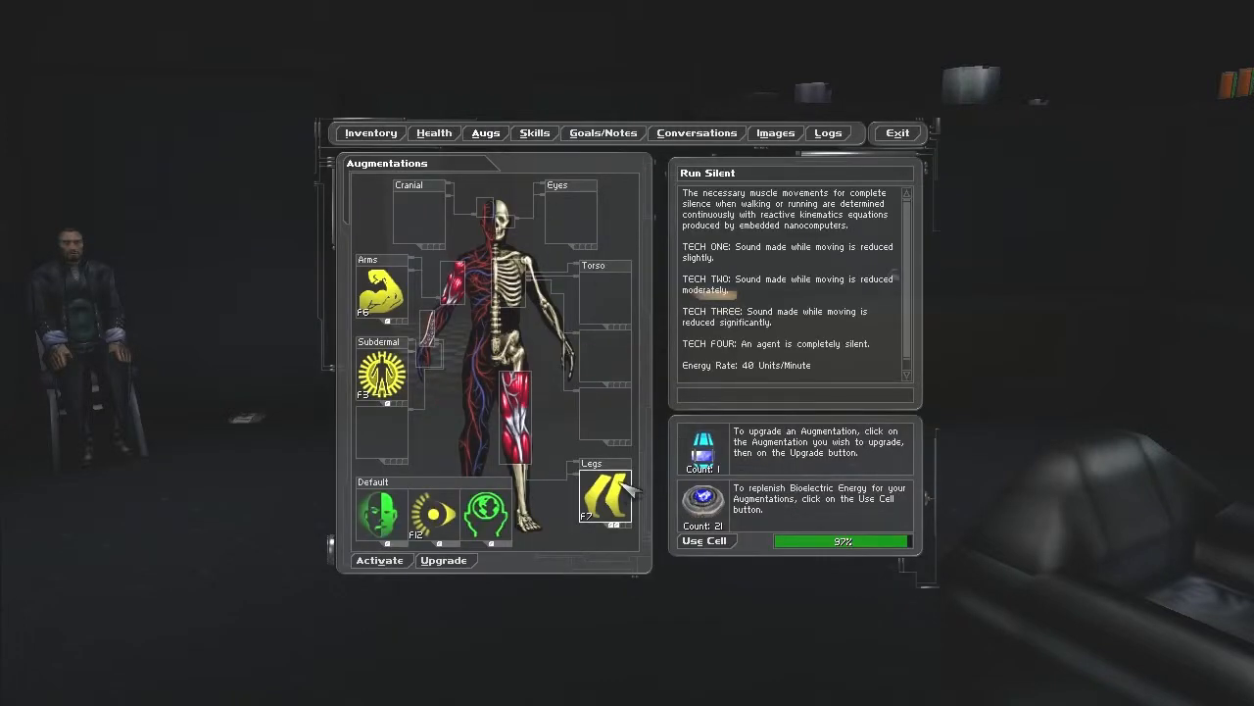
pyautogui.moveTo(490, 569)
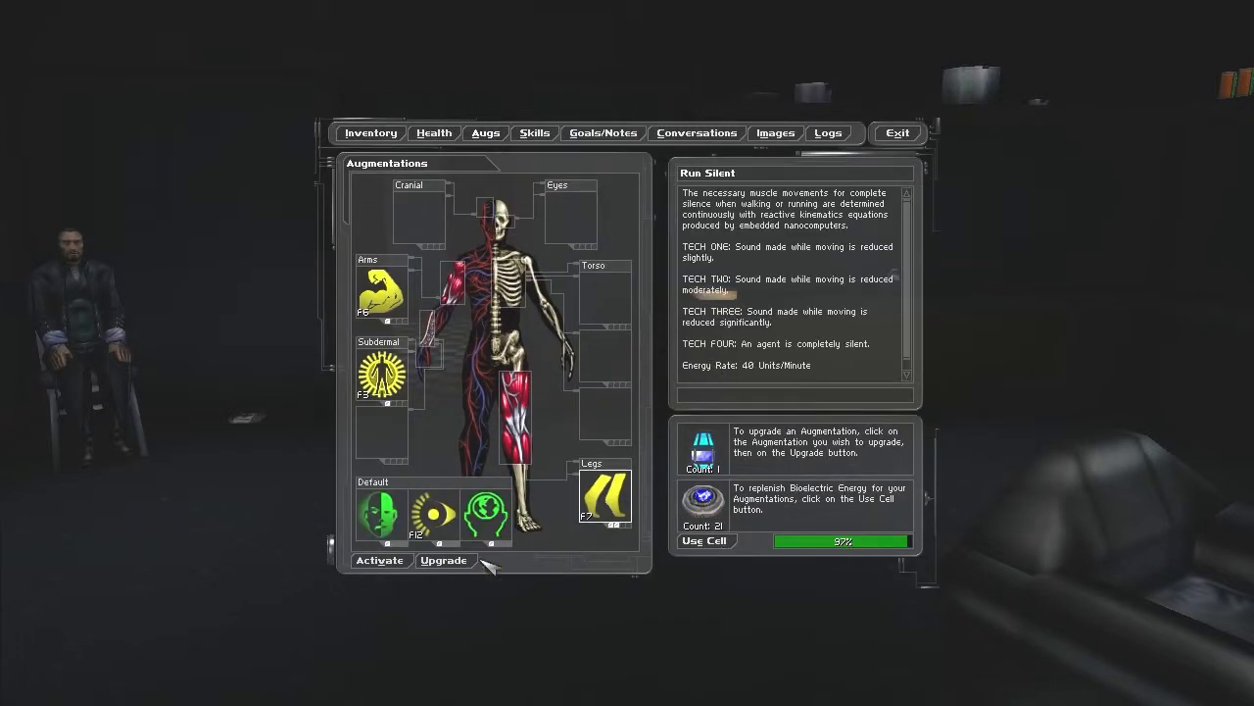
pyautogui.click(443, 561)
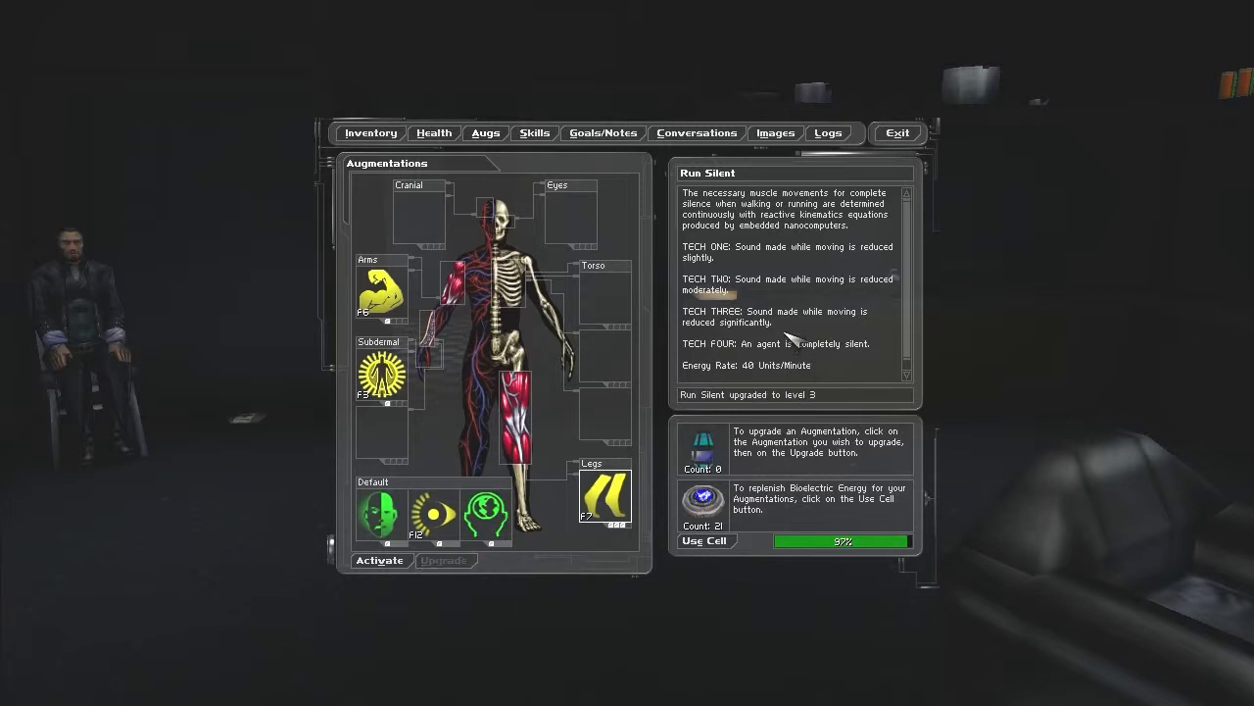
pyautogui.moveTo(847, 329)
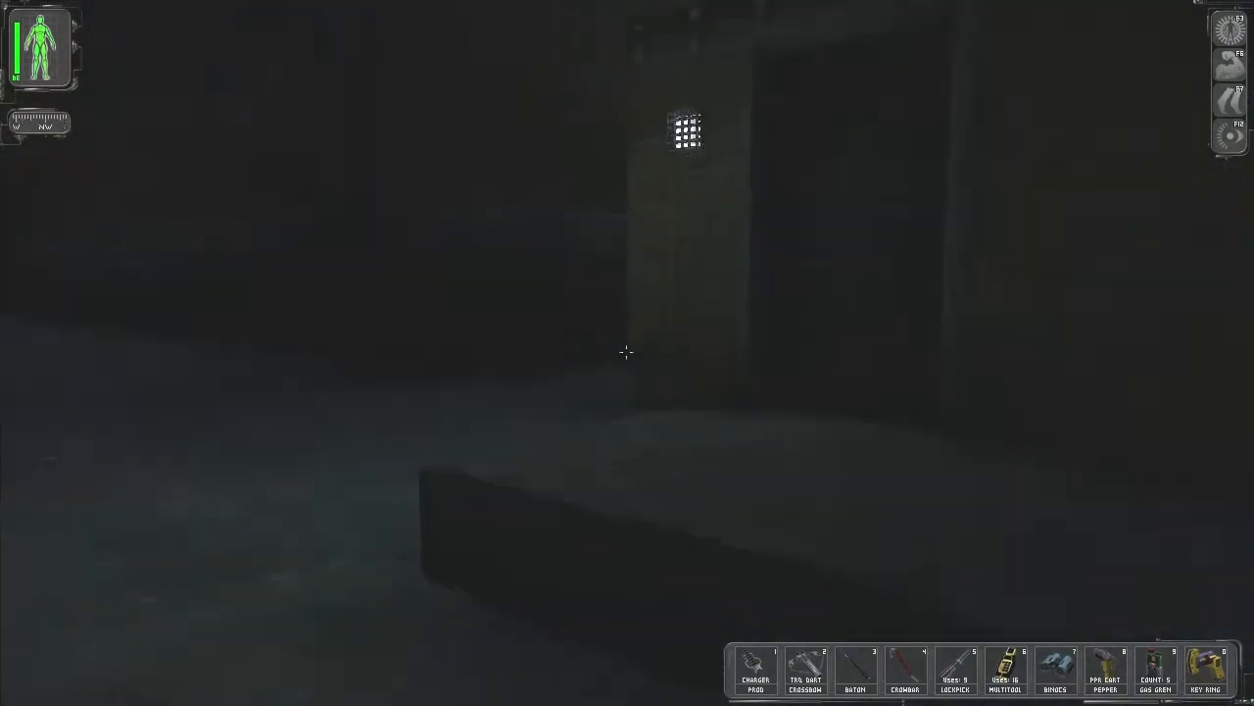
pyautogui.moveTo(627, 353)
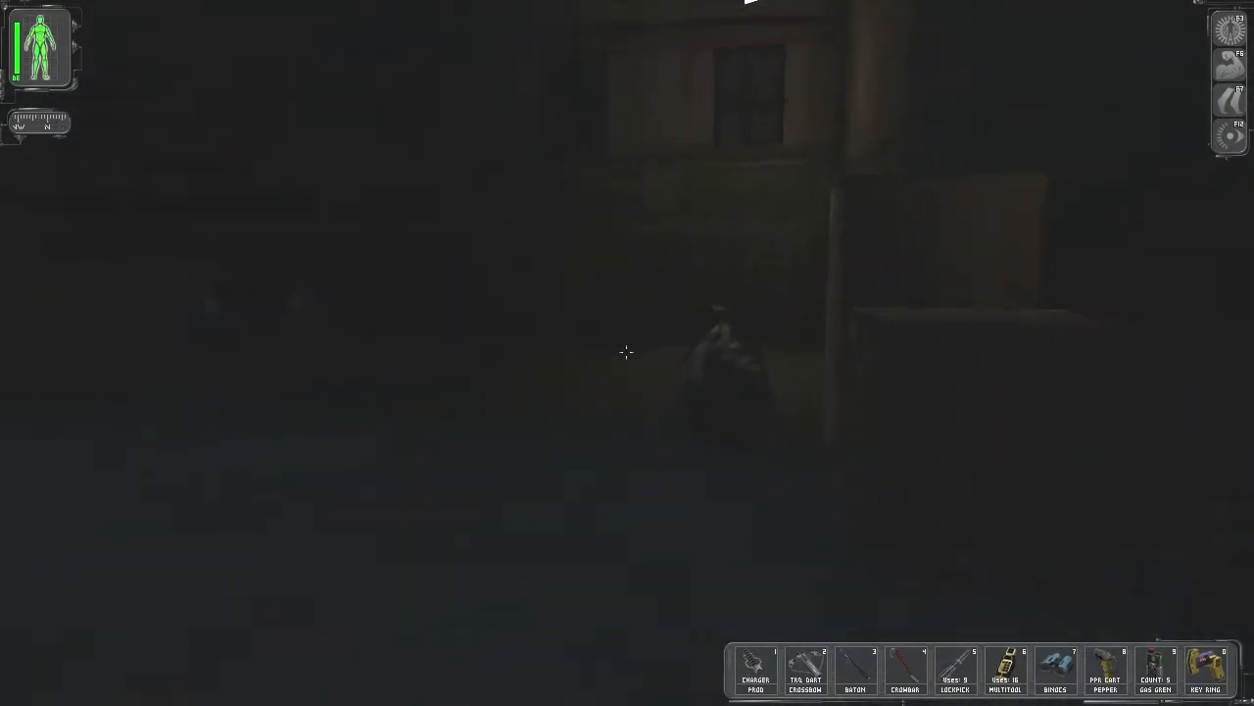
# Select belt slot 3 while sneaking through the dark storage room toward the doorway
pyautogui.press('3')
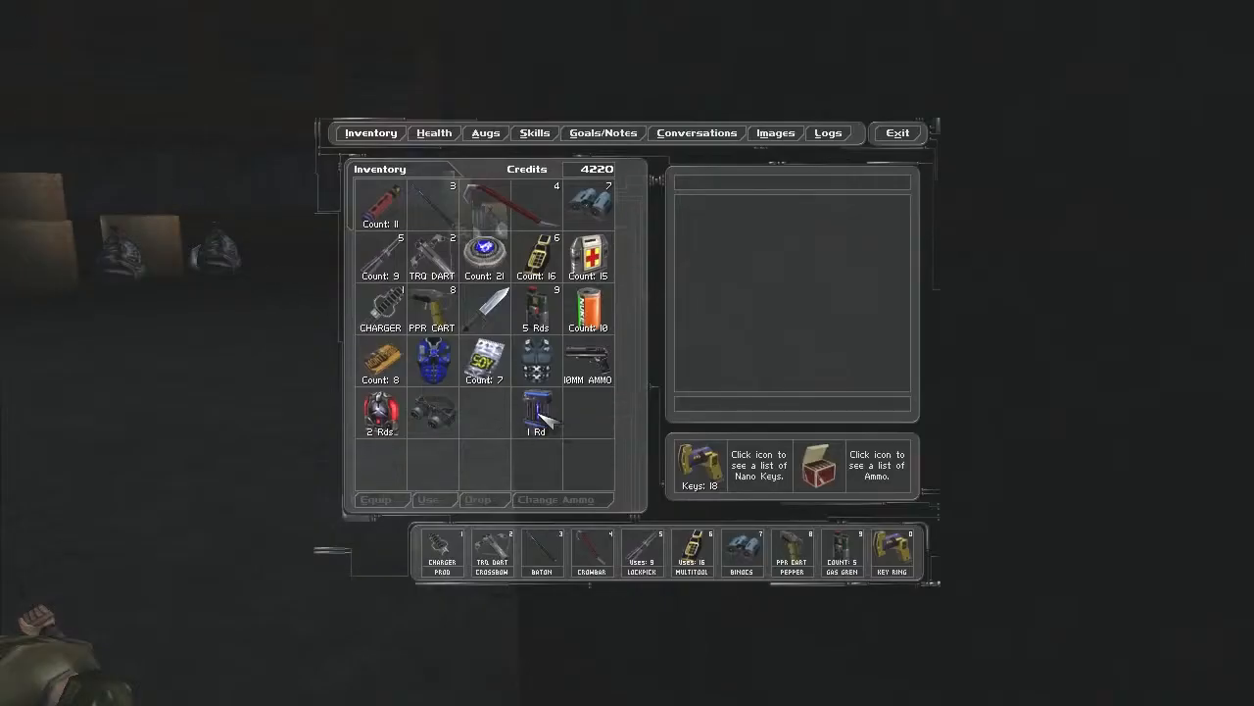
# Rearrange an inventory item, close the inventory and move past the green cargo crates with the baton
pyautogui.moveTo(537, 411); pyautogui.dragTo(431, 466)
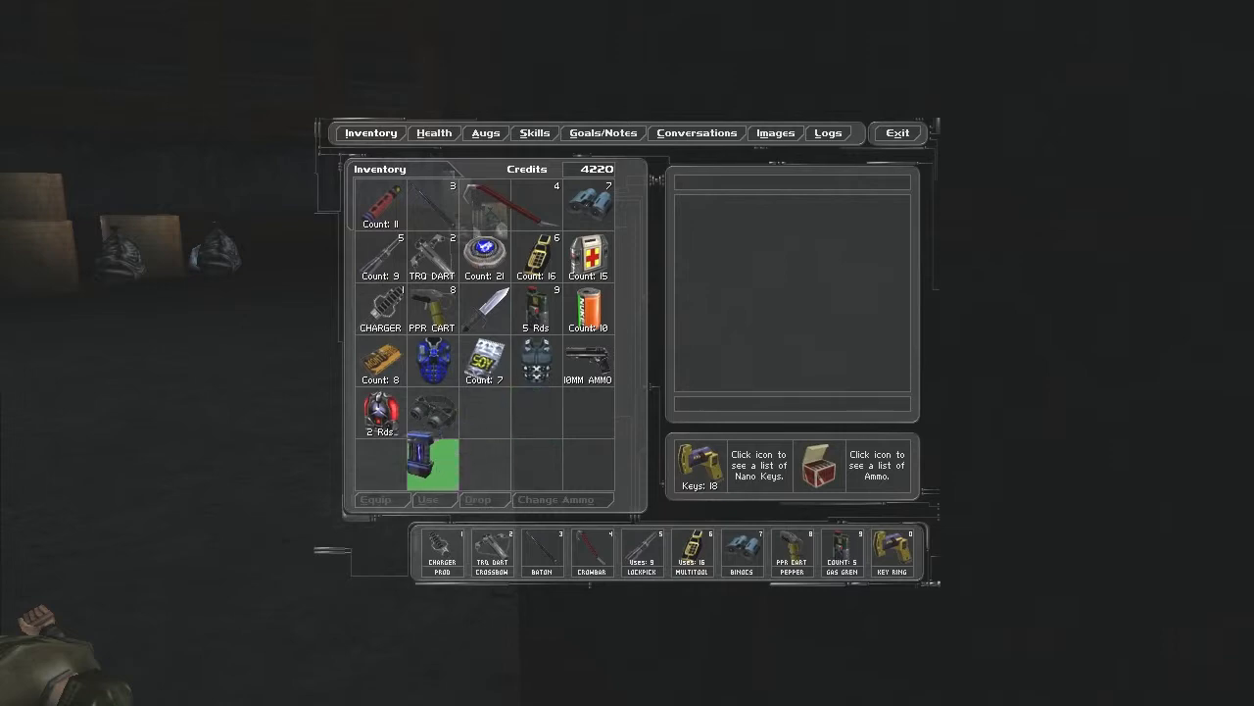
pyautogui.click(895, 133)
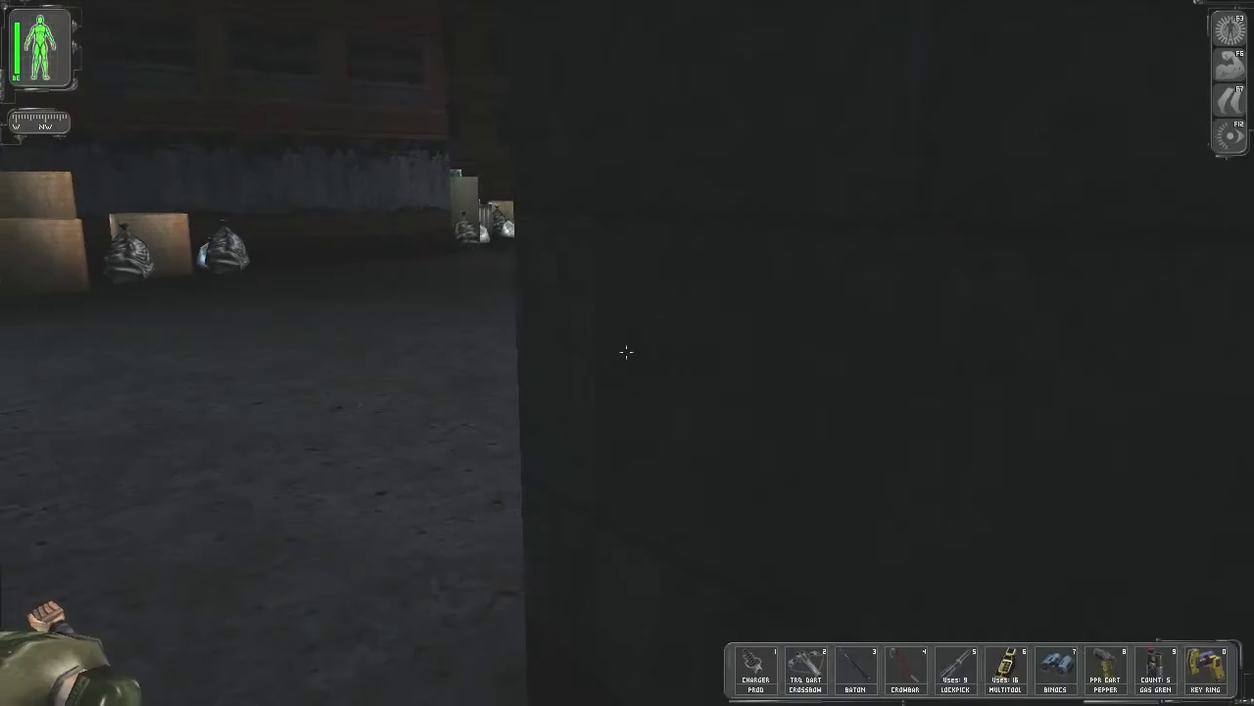
pyautogui.click(627, 352)
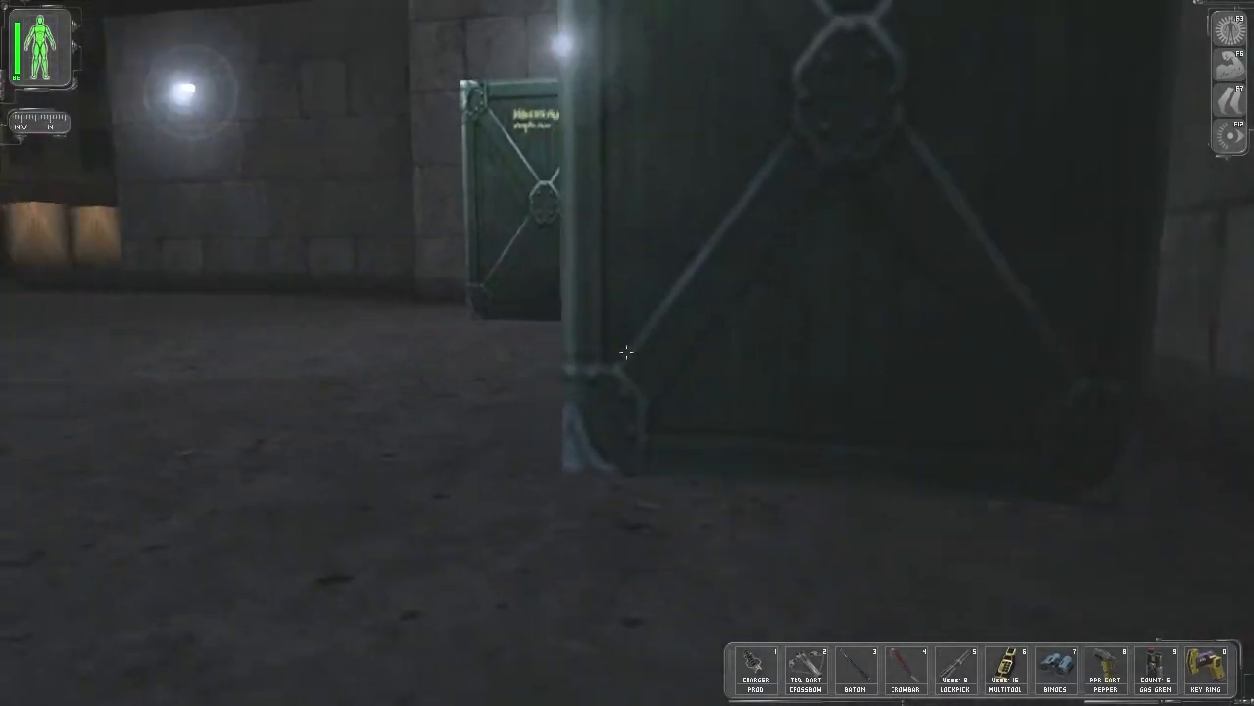
pyautogui.click(855, 670)
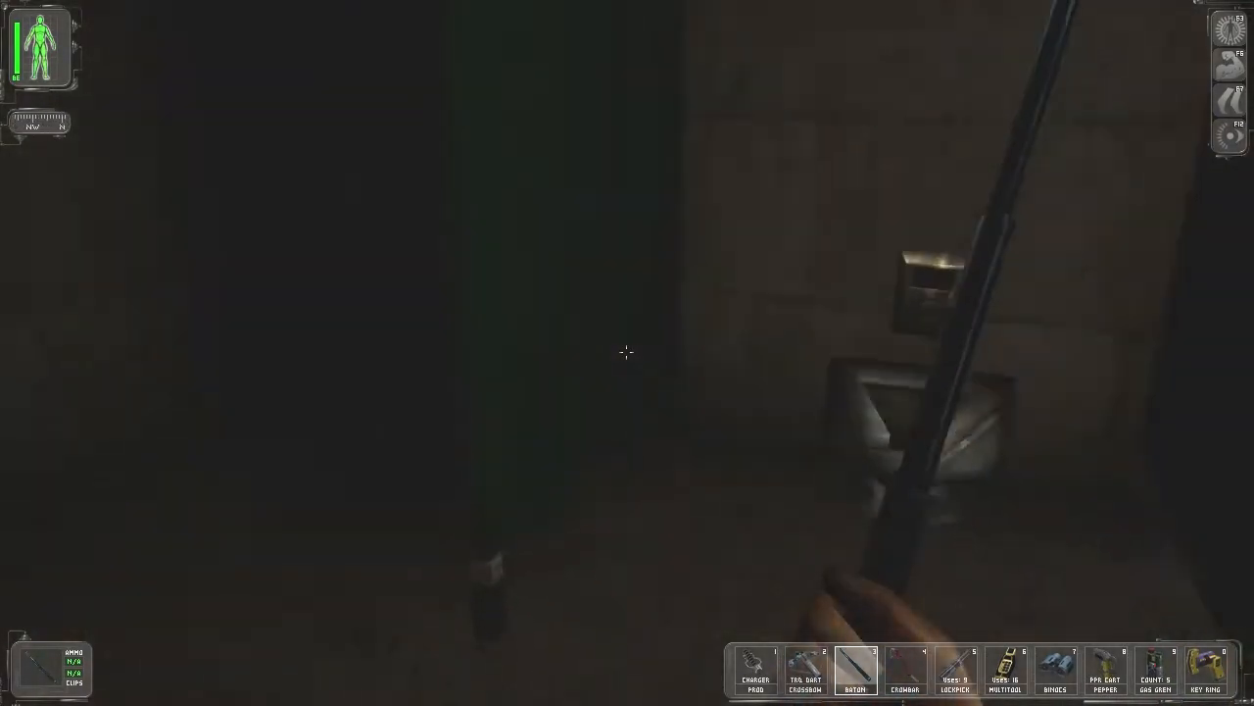
pyautogui.moveTo(627, 353)
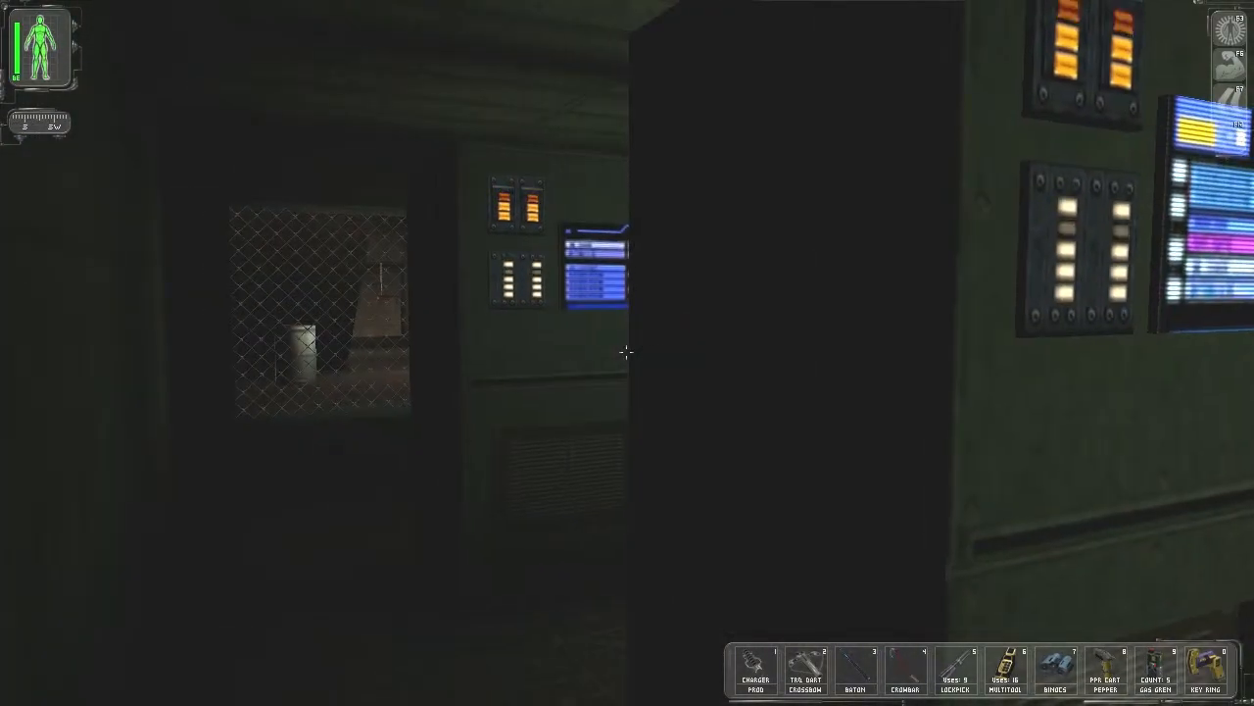
# Select belt slot 1 while entering the computer room with the unconscious soldier
pyautogui.press('1')
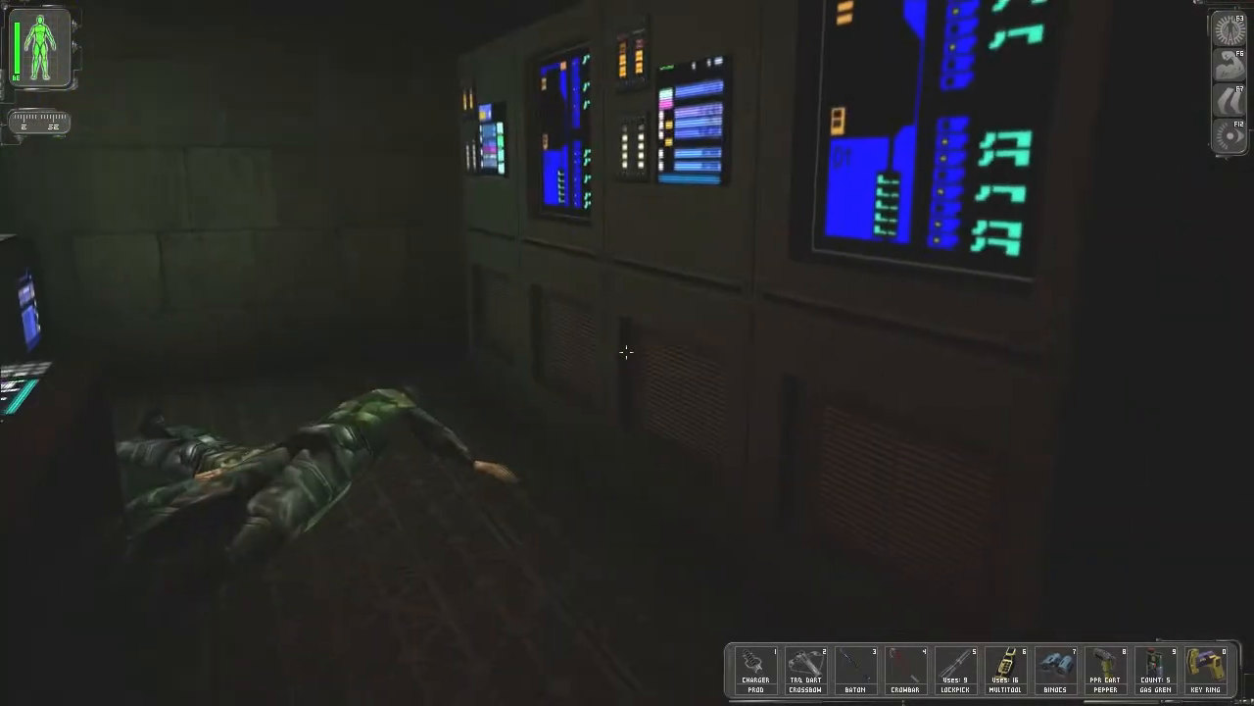
pyautogui.moveTo(627, 353)
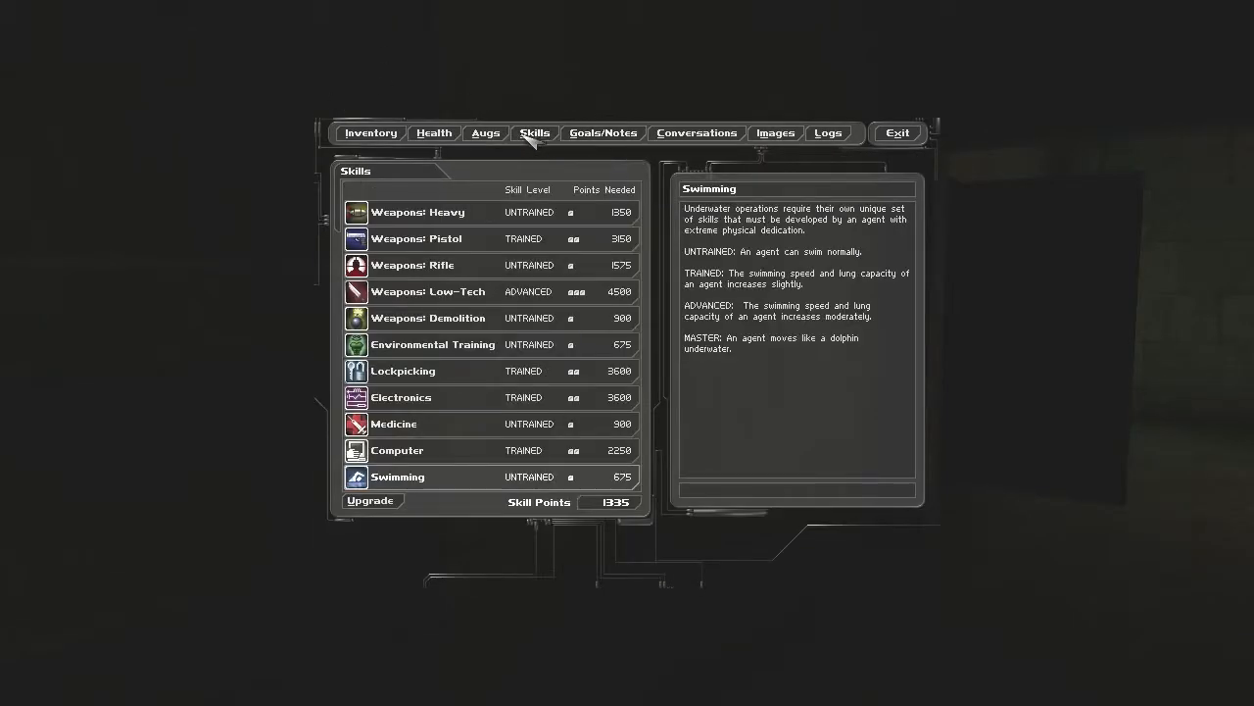
pyautogui.moveTo(478, 290)
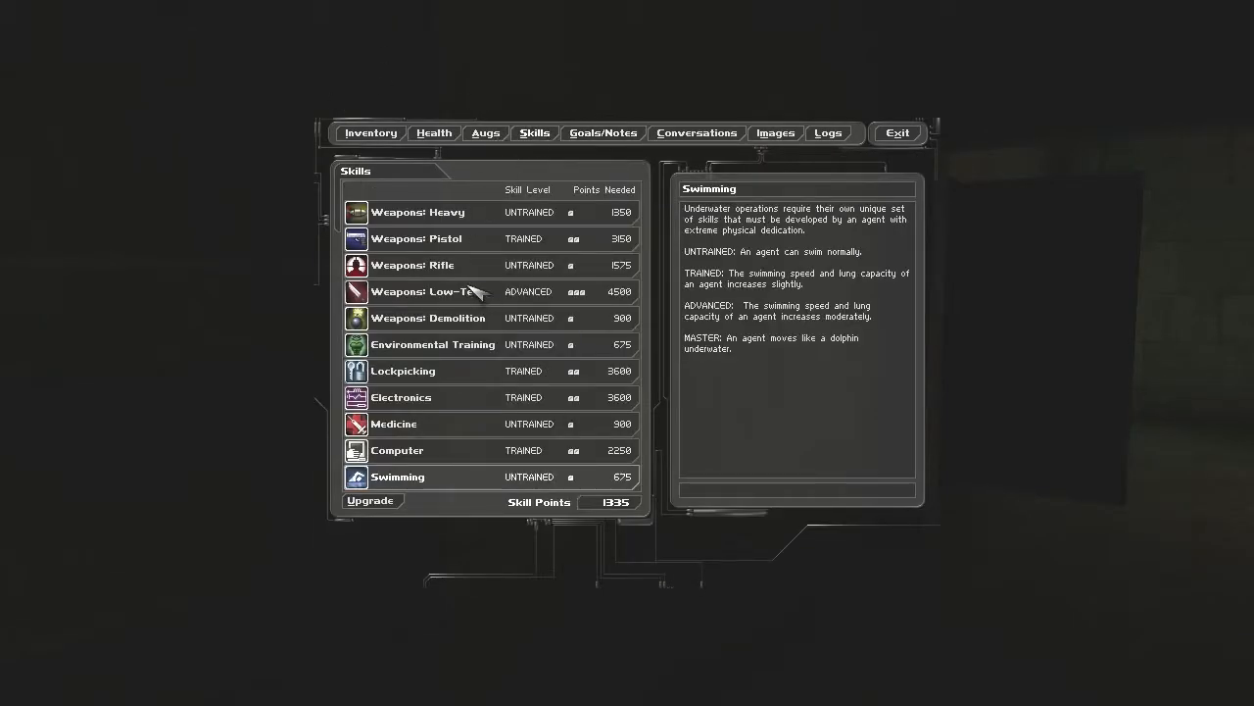
# Read the Lockpicking skill description, then leave the skills screen
pyautogui.click(402, 370)
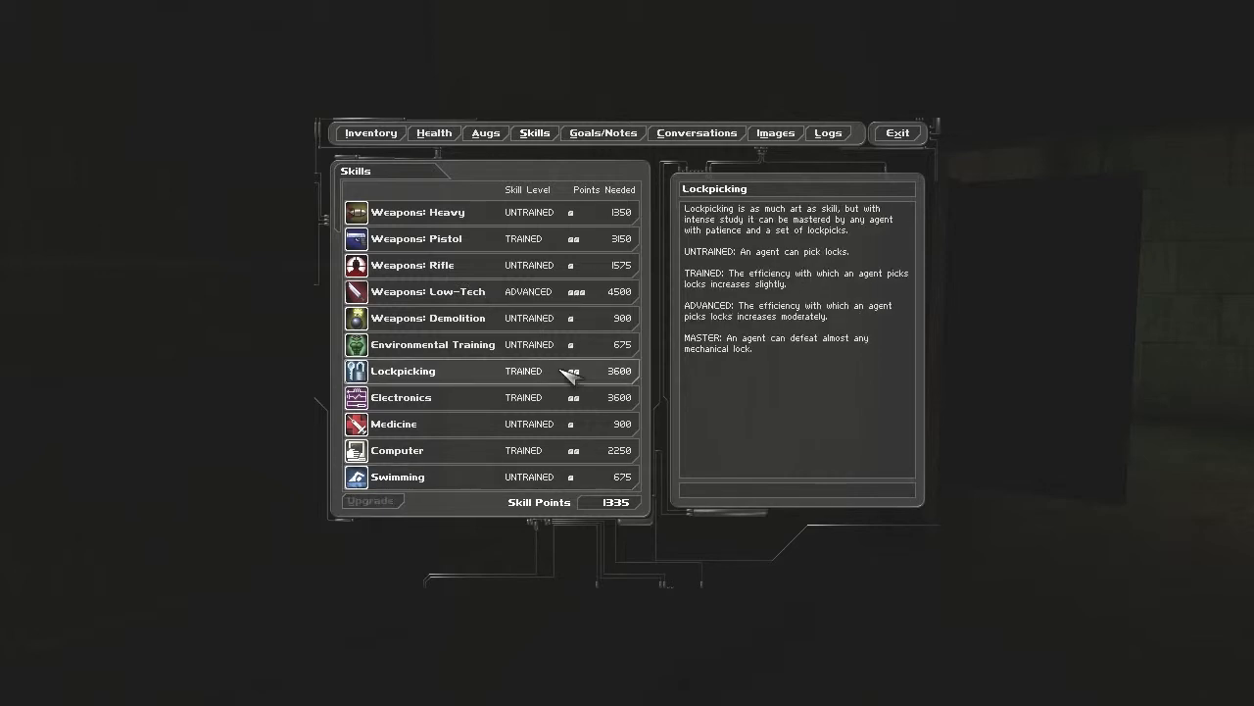
pyautogui.moveTo(631, 394)
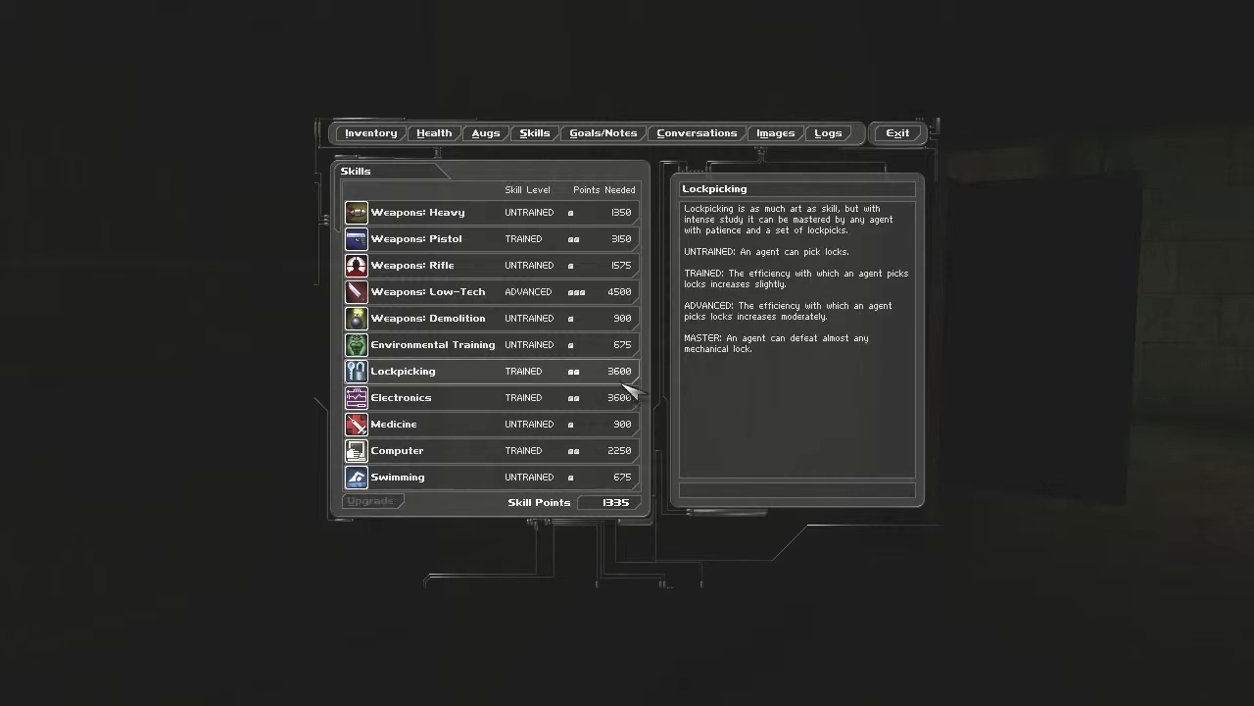
pyautogui.moveTo(774, 427)
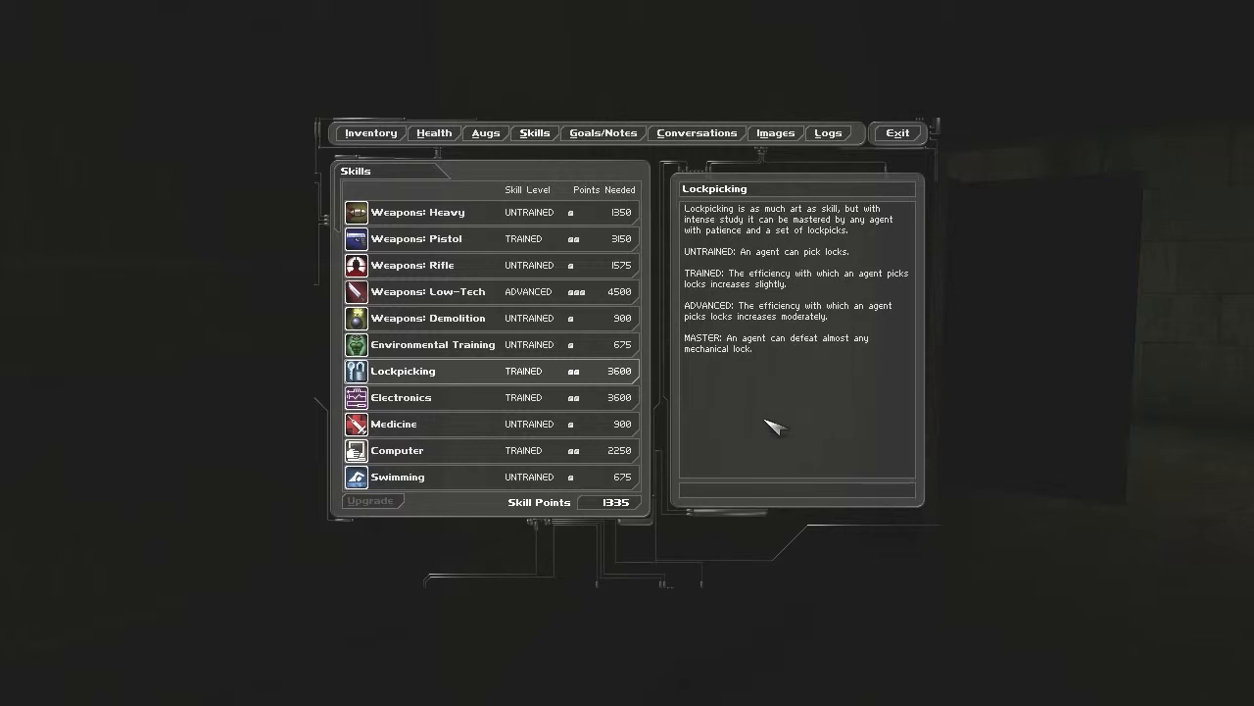
pyautogui.moveTo(806, 421)
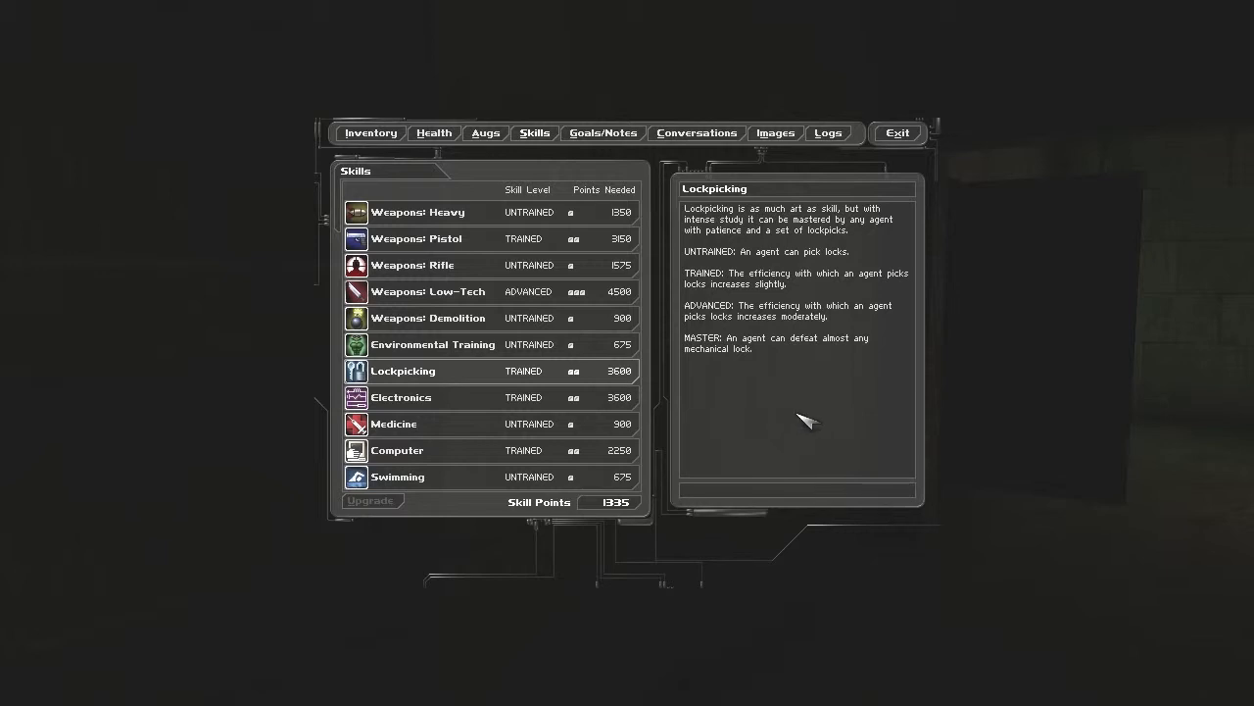
pyautogui.click(896, 133)
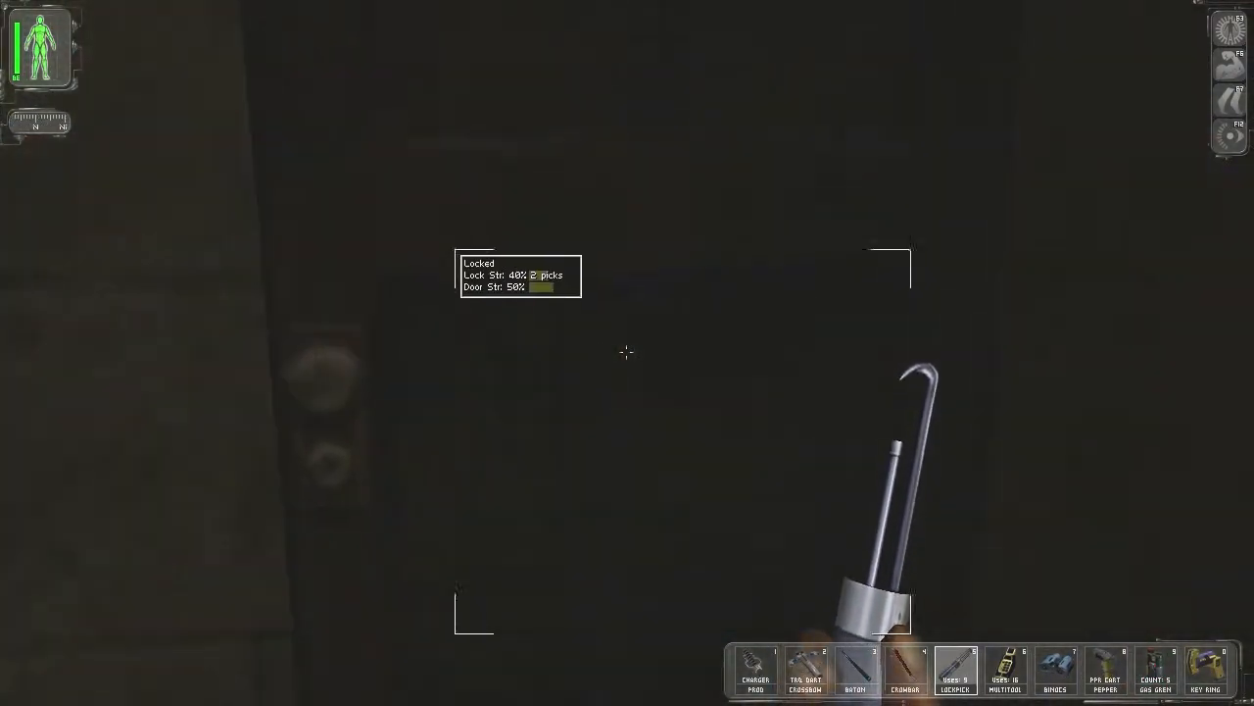
# Use the lockpick on the locked door leading into the dark room
pyautogui.click(627, 353)
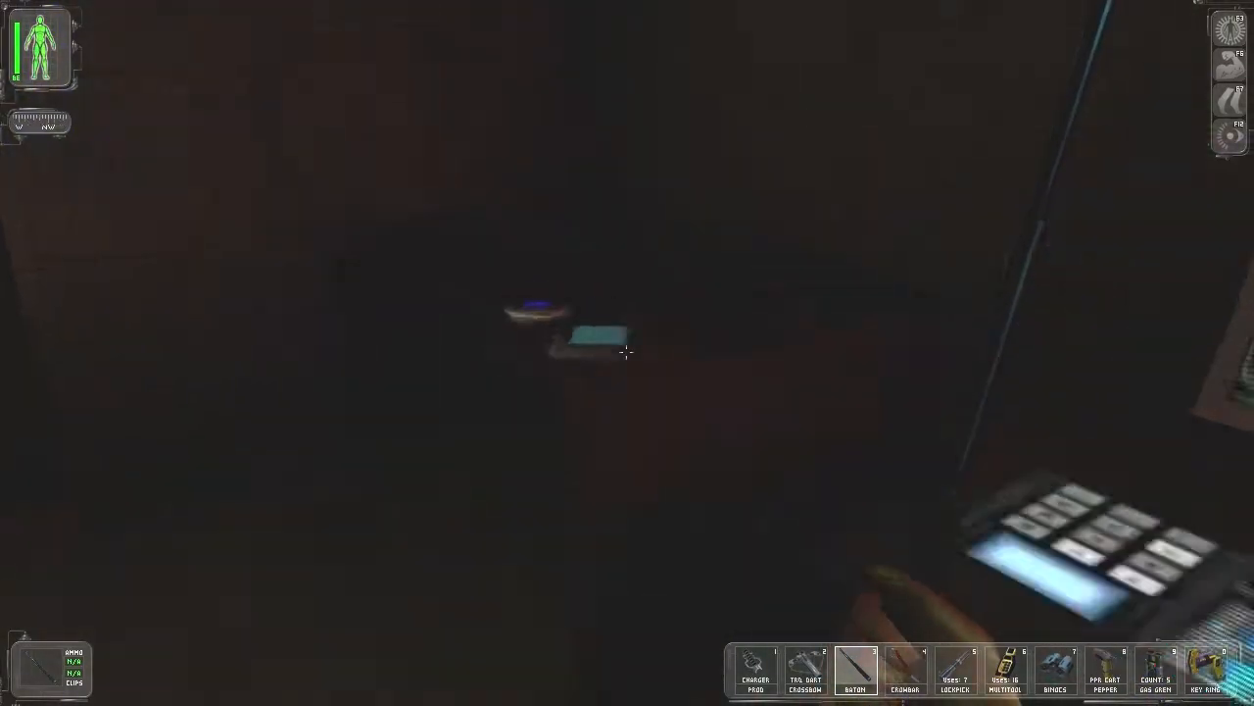
# Work the door lock with the lockpick, leaving its strength at 20% with one pick left
pyautogui.click(588, 337)
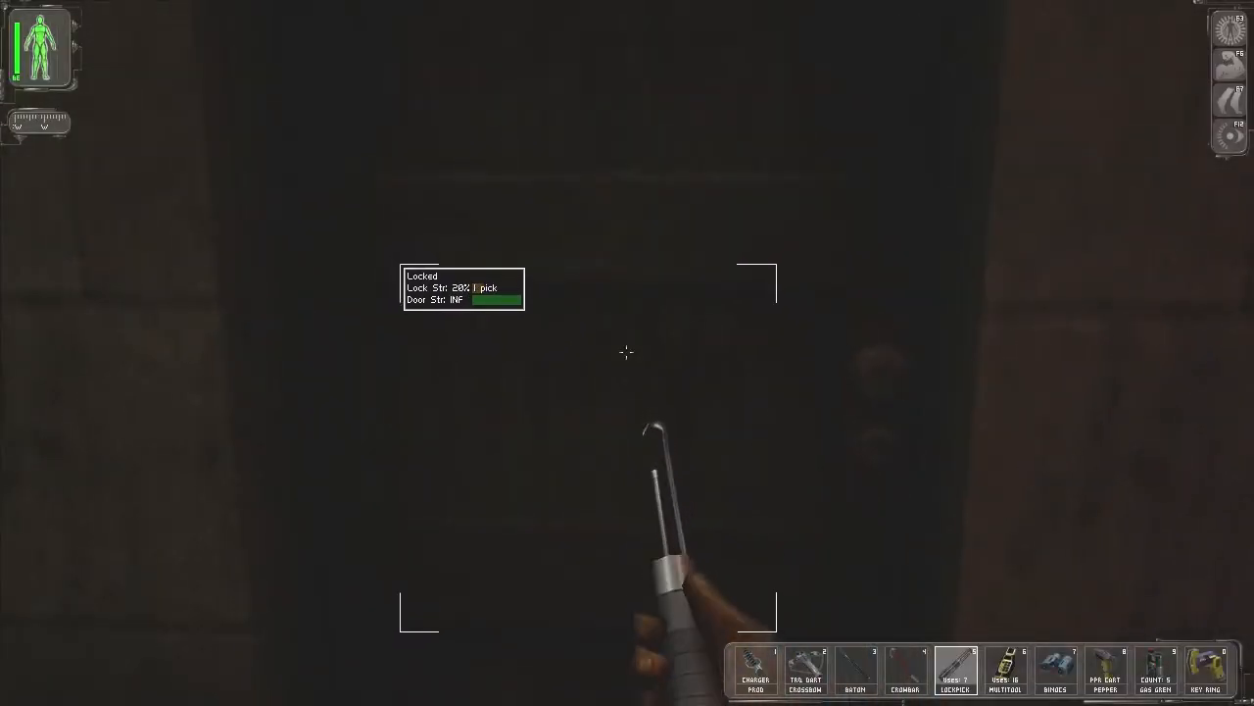
# Finish picking the lock, enter the lab storage room and collect Soy Food supplies
pyautogui.click(627, 352)
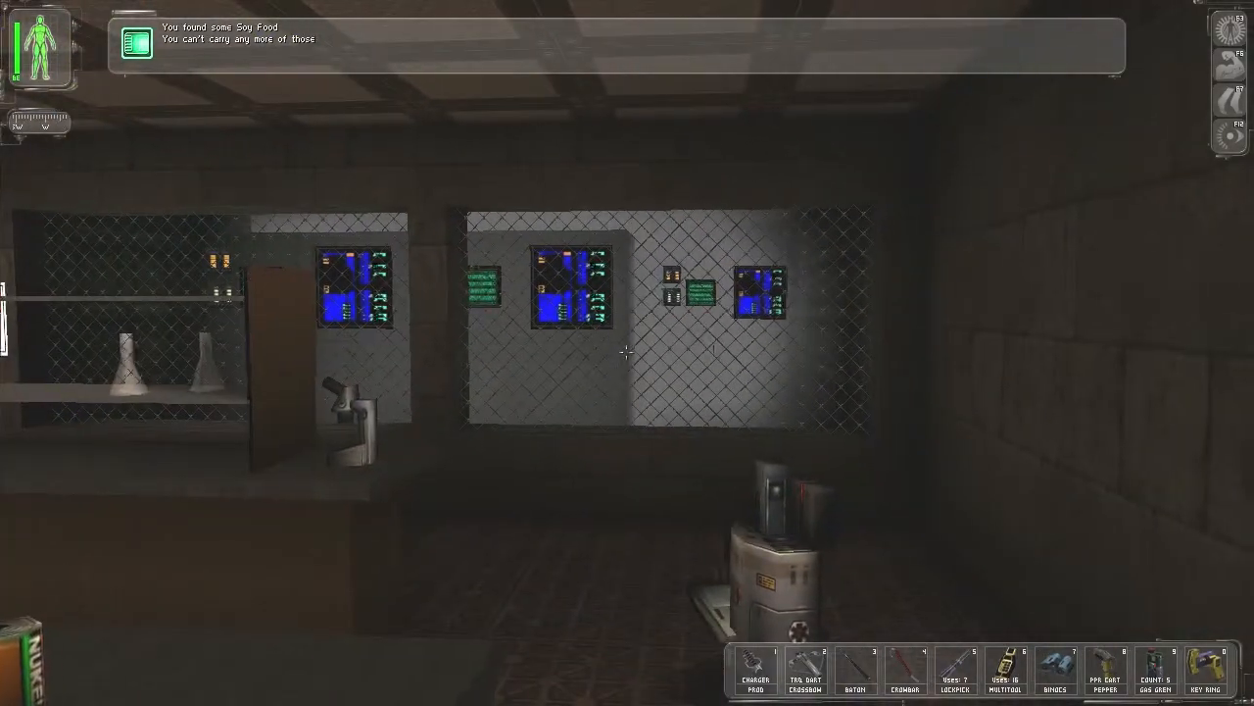
pyautogui.click(774, 549)
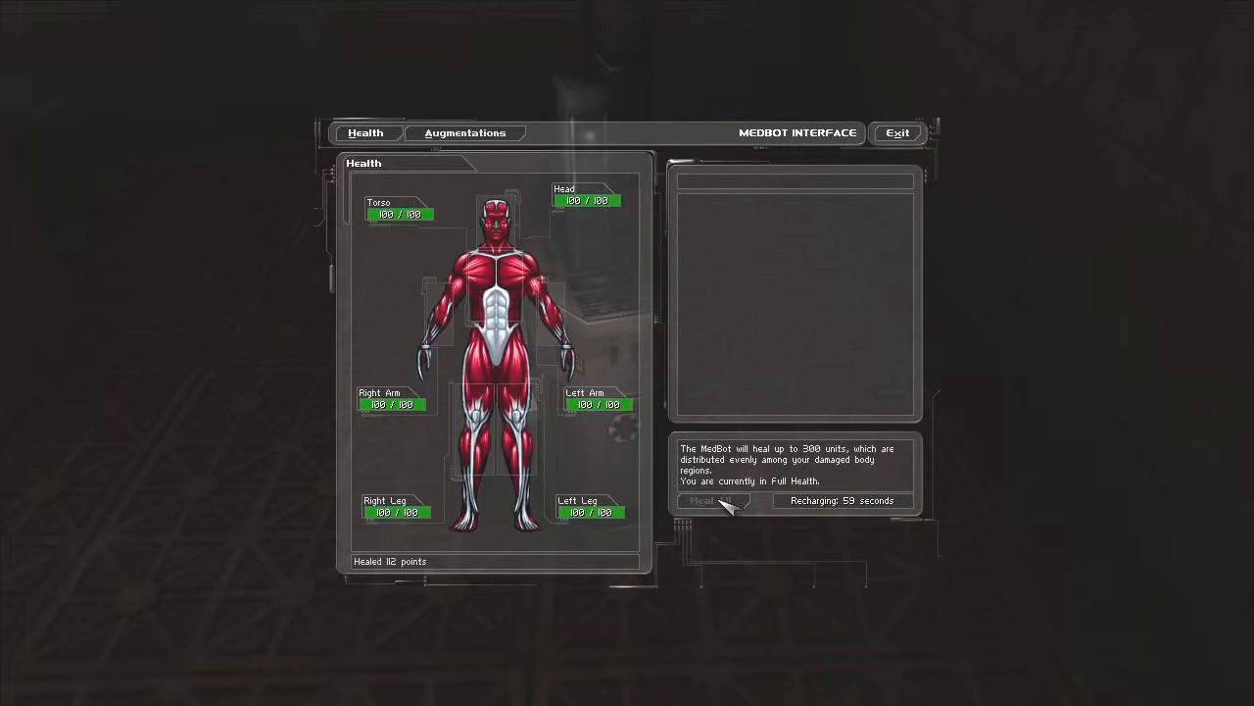
# View JC's installed augmentations on the MedBot interface, then exit it
pyautogui.click(464, 133)
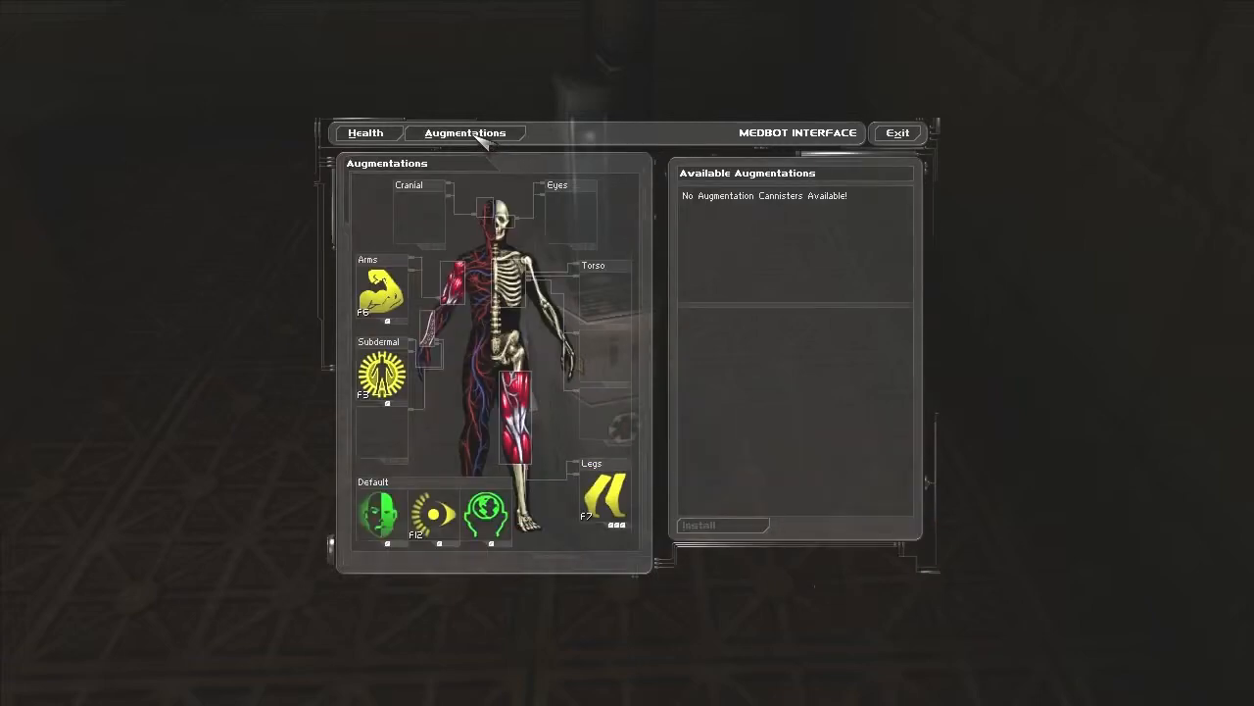
pyautogui.click(896, 133)
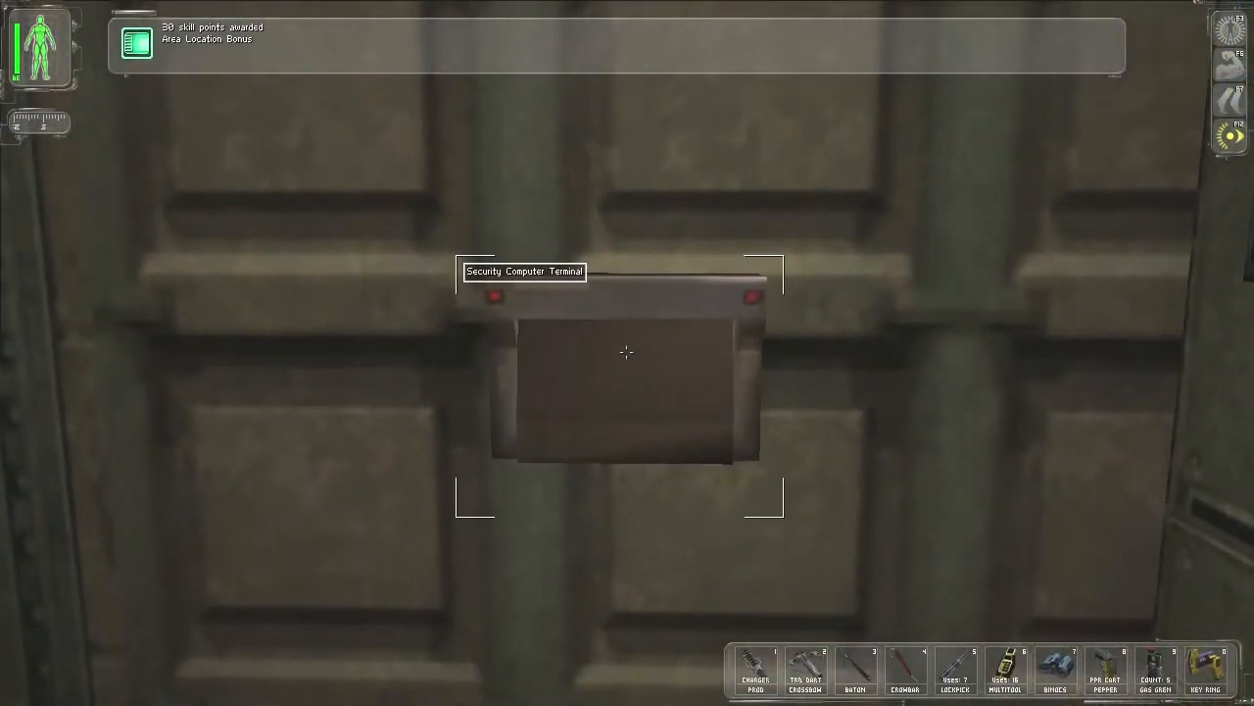
# Log into the security terminal as TJEFFERSON to reach the surveillance screen
pyautogui.click(627, 353)
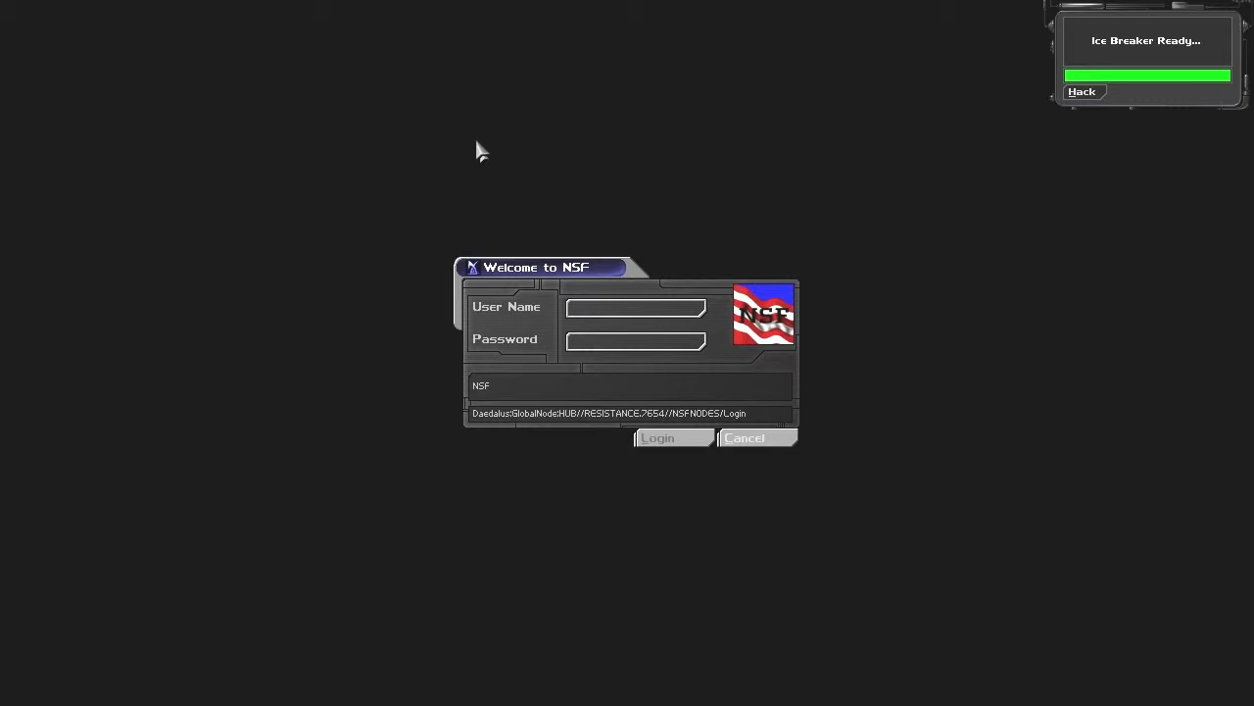
pyautogui.write('TJEFF')
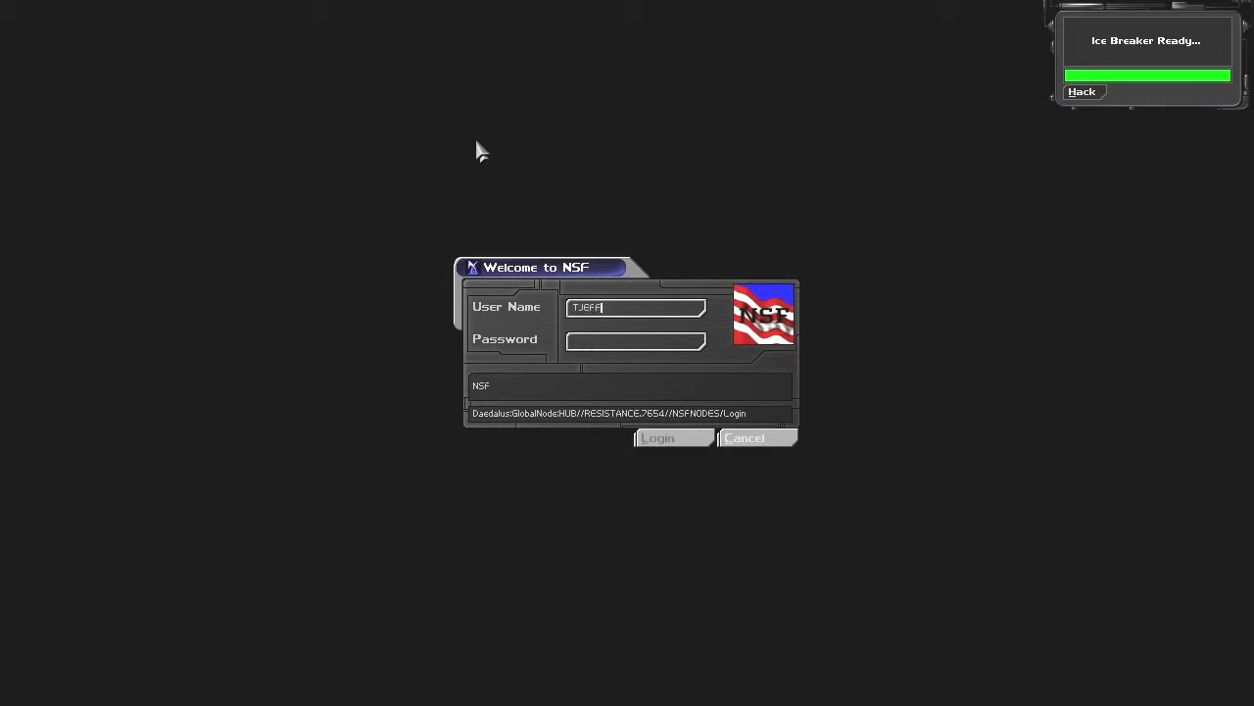
pyautogui.write('ERSON')
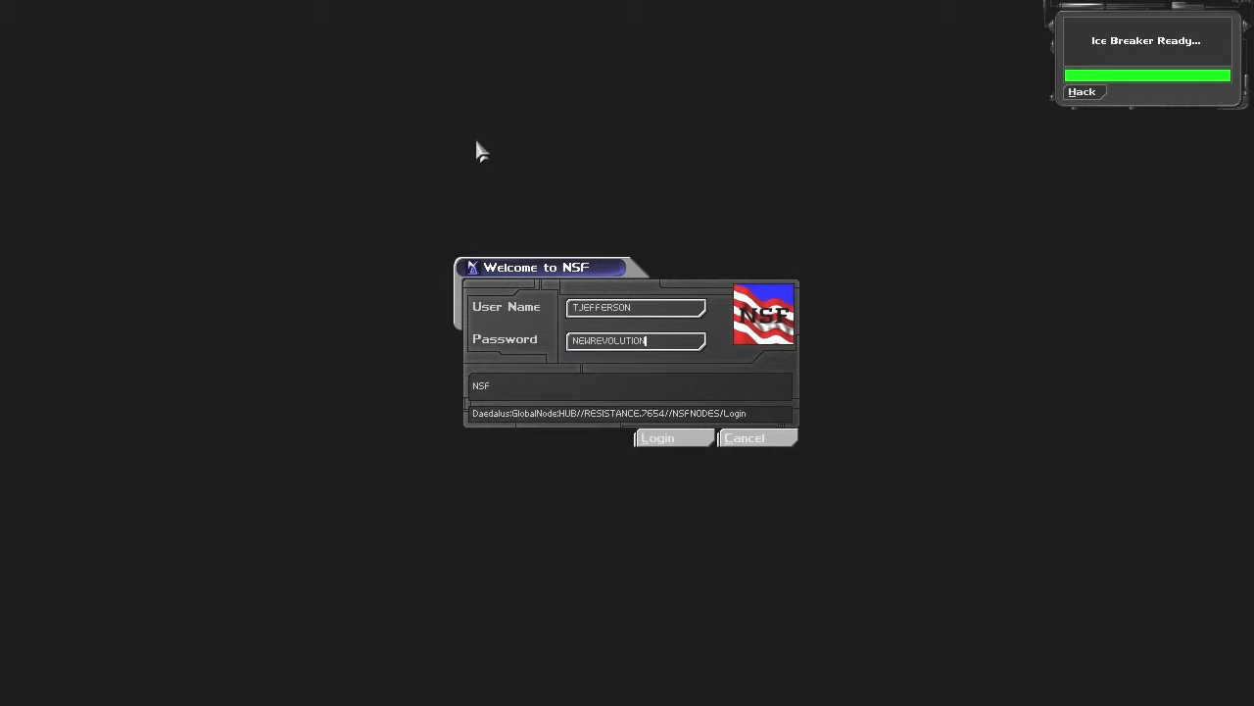
pyautogui.click(658, 437)
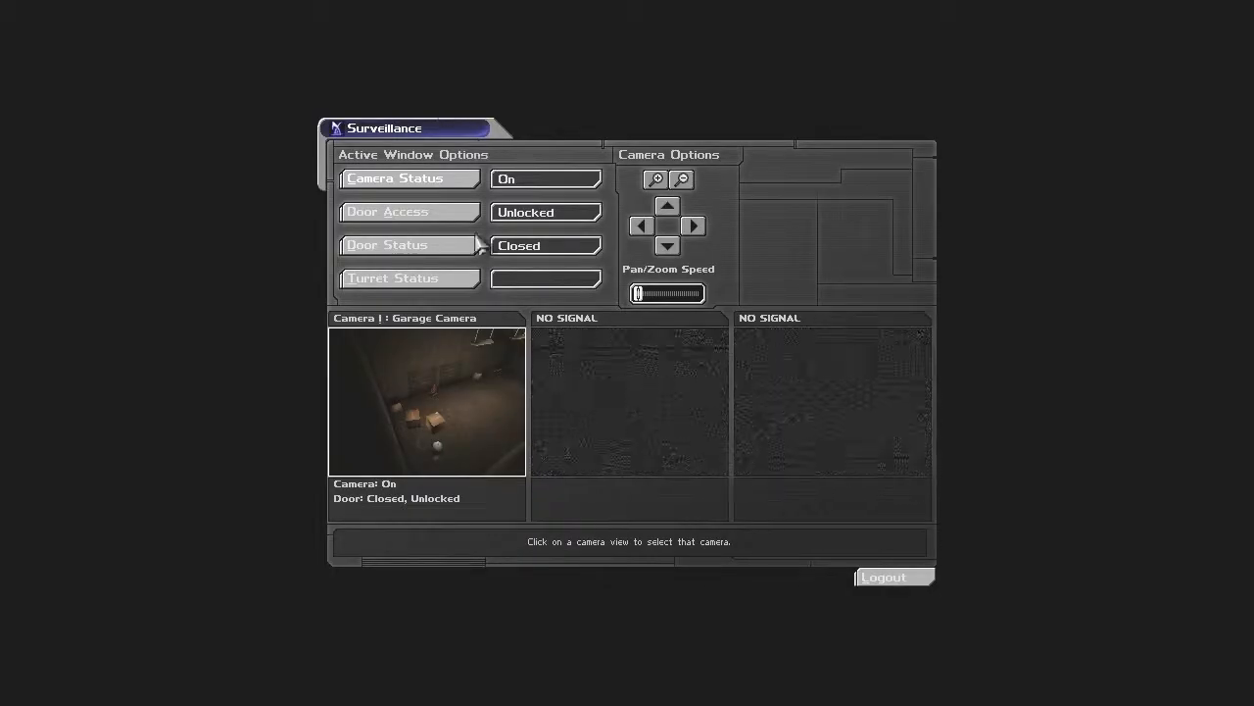
# Turn the garage camera off and set the garage door to open
pyautogui.click(544, 178)
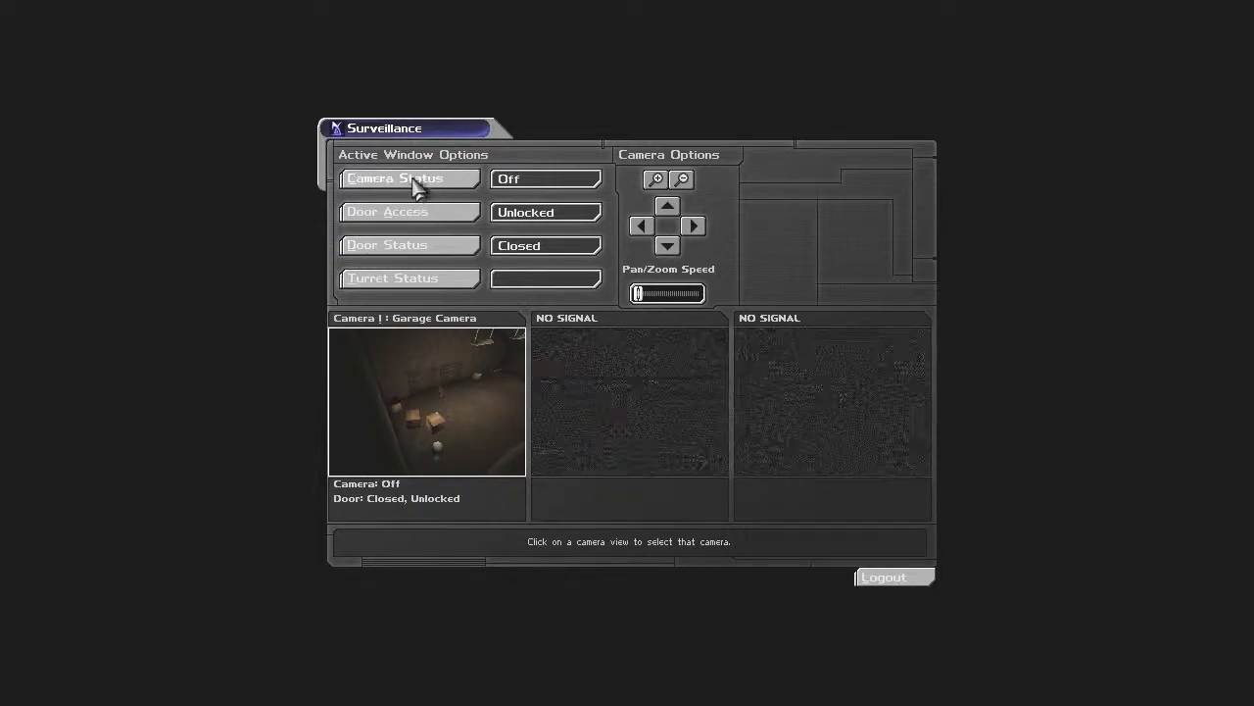
pyautogui.moveTo(414, 218)
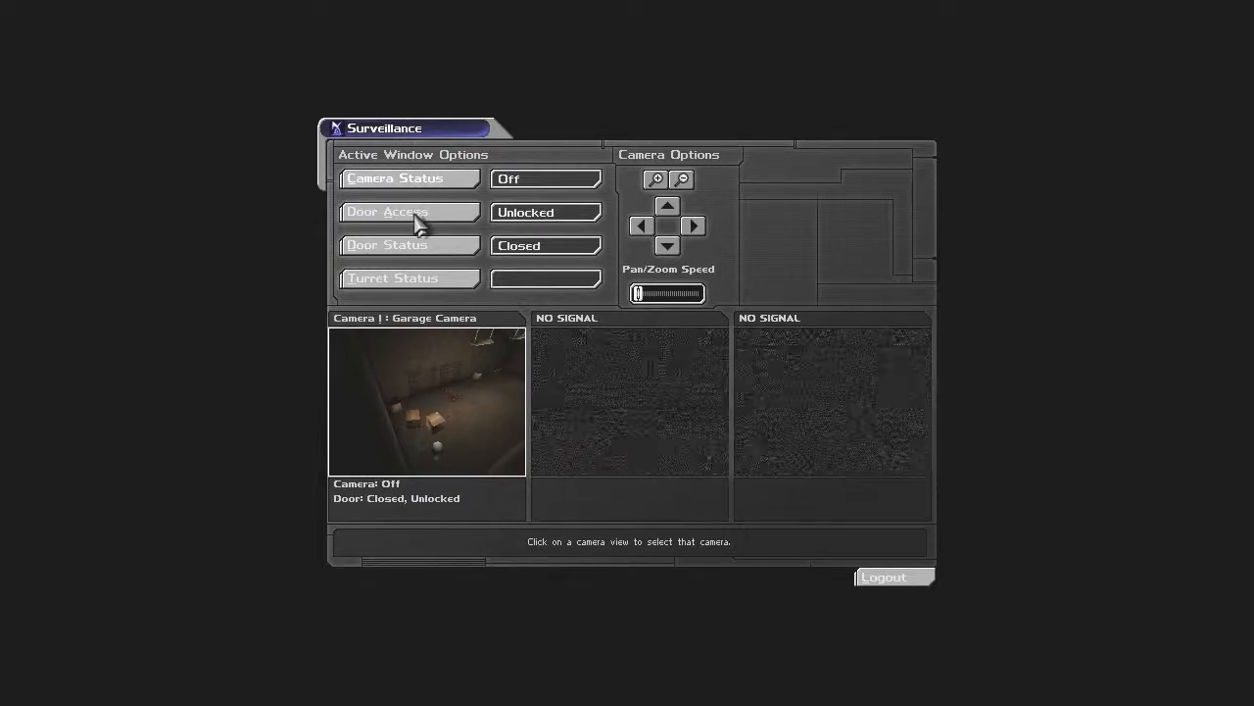
pyautogui.click(408, 212)
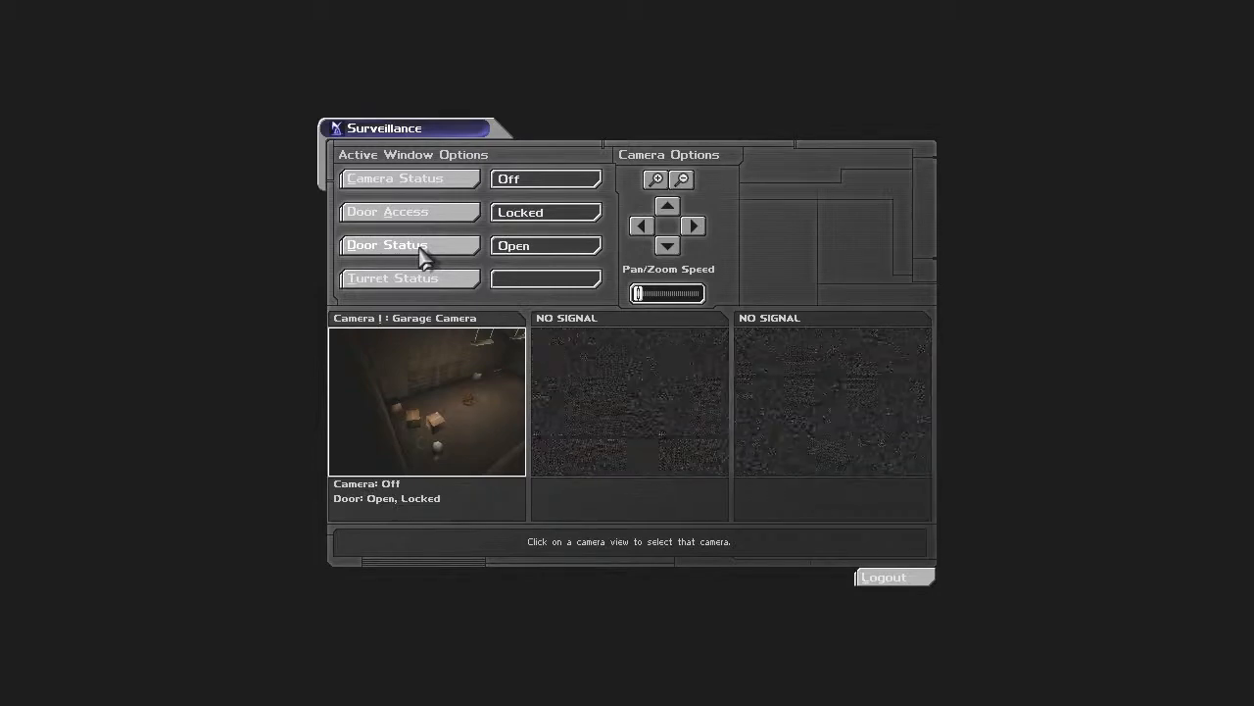
pyautogui.moveTo(572, 481)
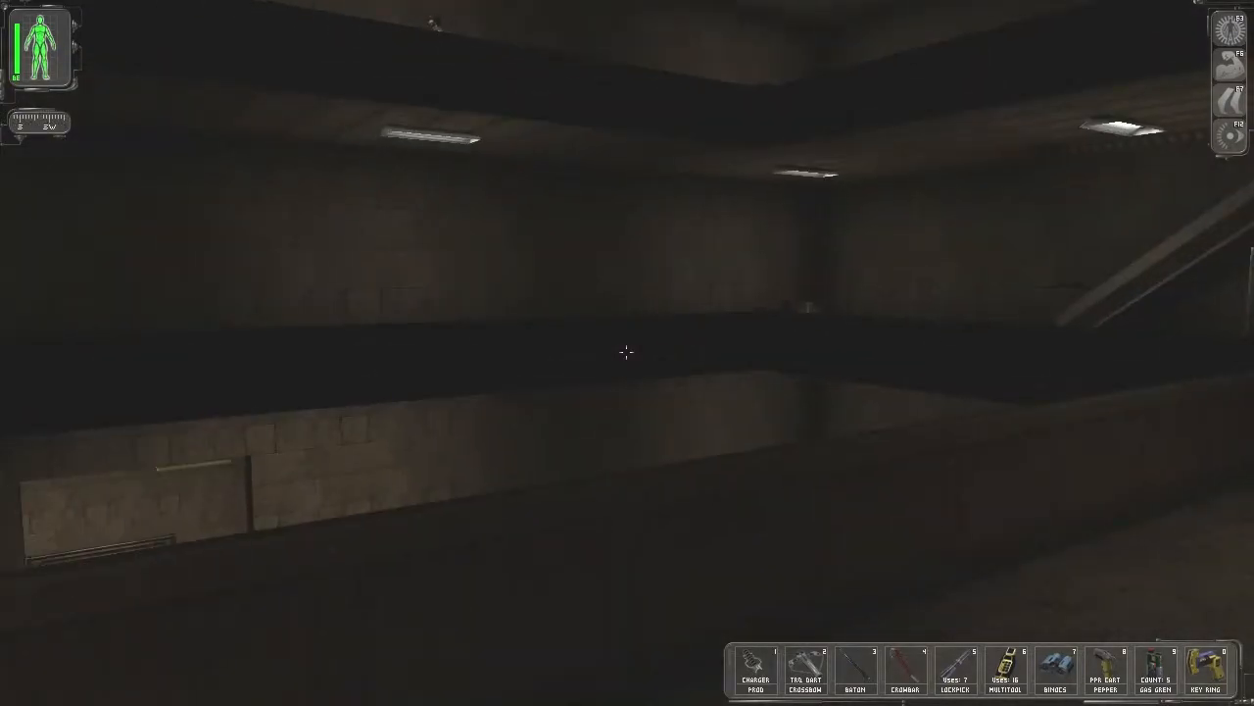
pyautogui.moveTo(628, 353)
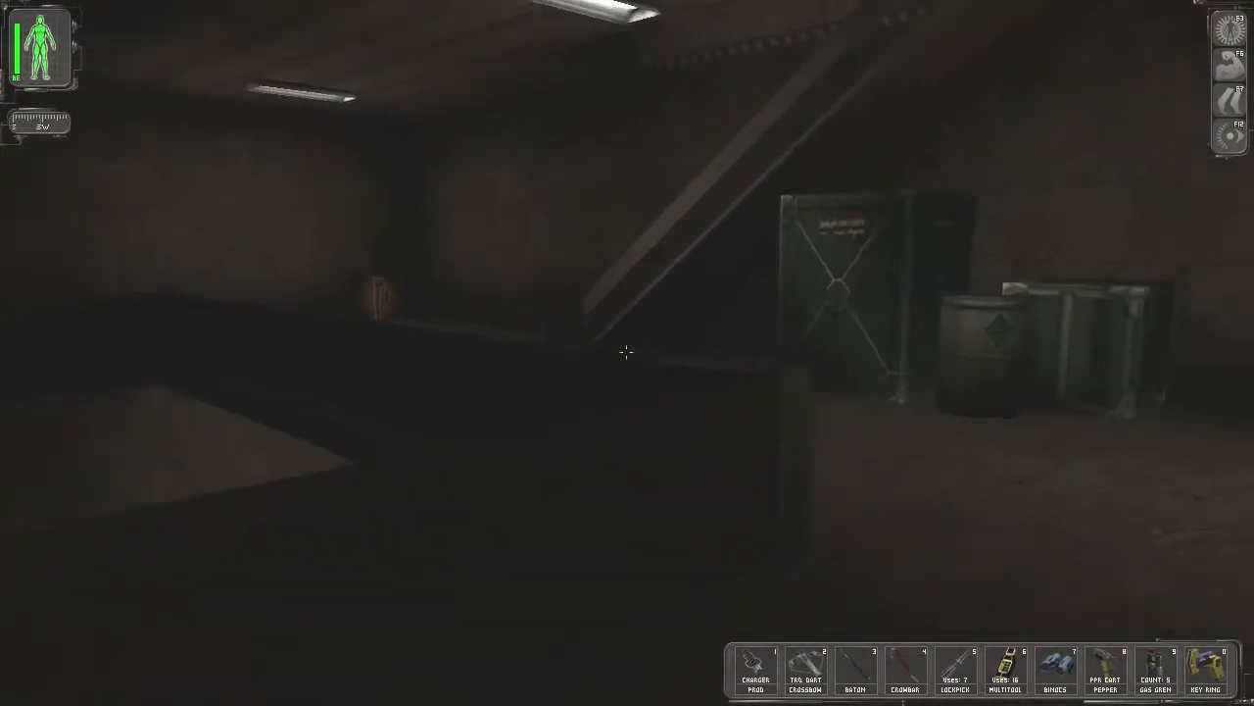
# Leave the terminal and walk toward the dim storage room with the crates
pyautogui.click(854, 670)
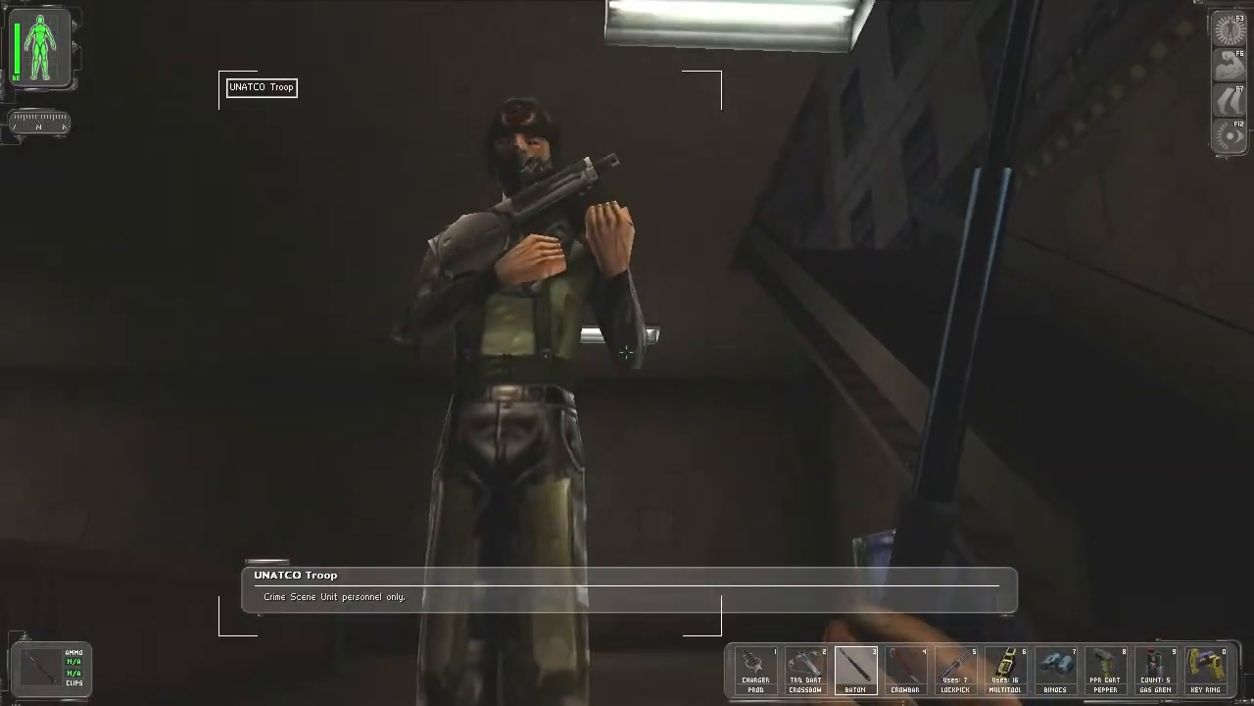
pyautogui.moveTo(627, 353)
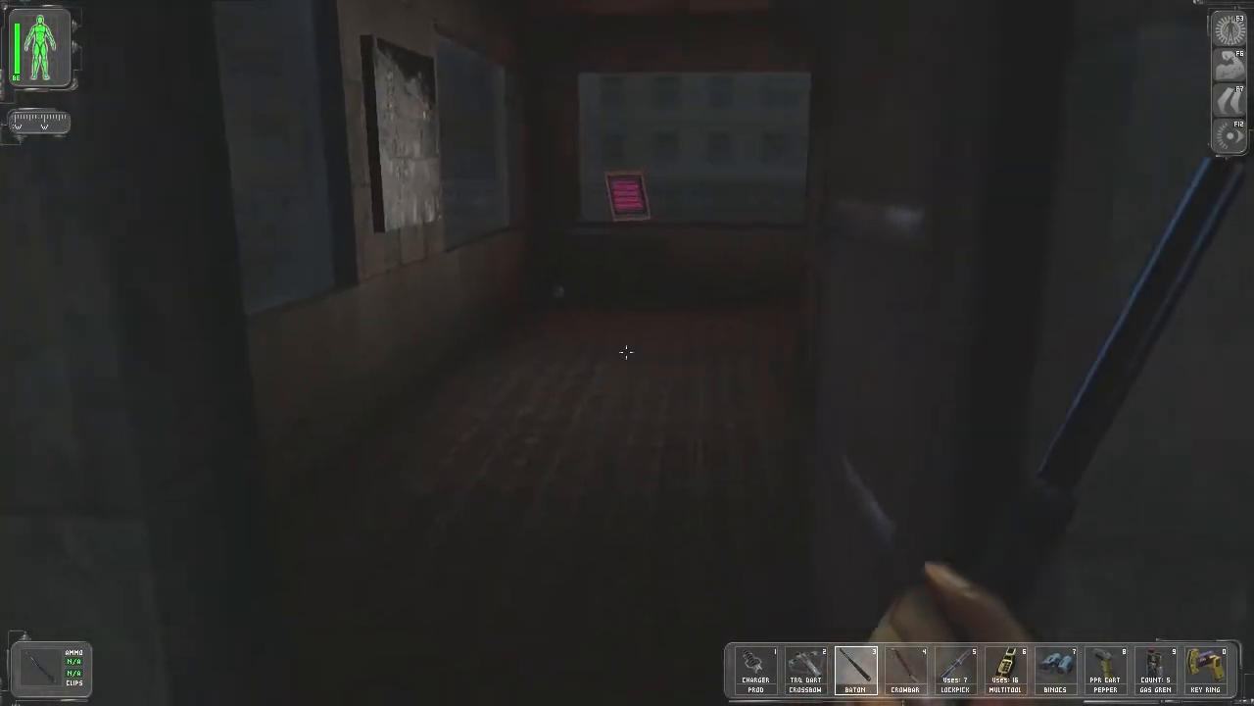
pyautogui.moveTo(627, 352)
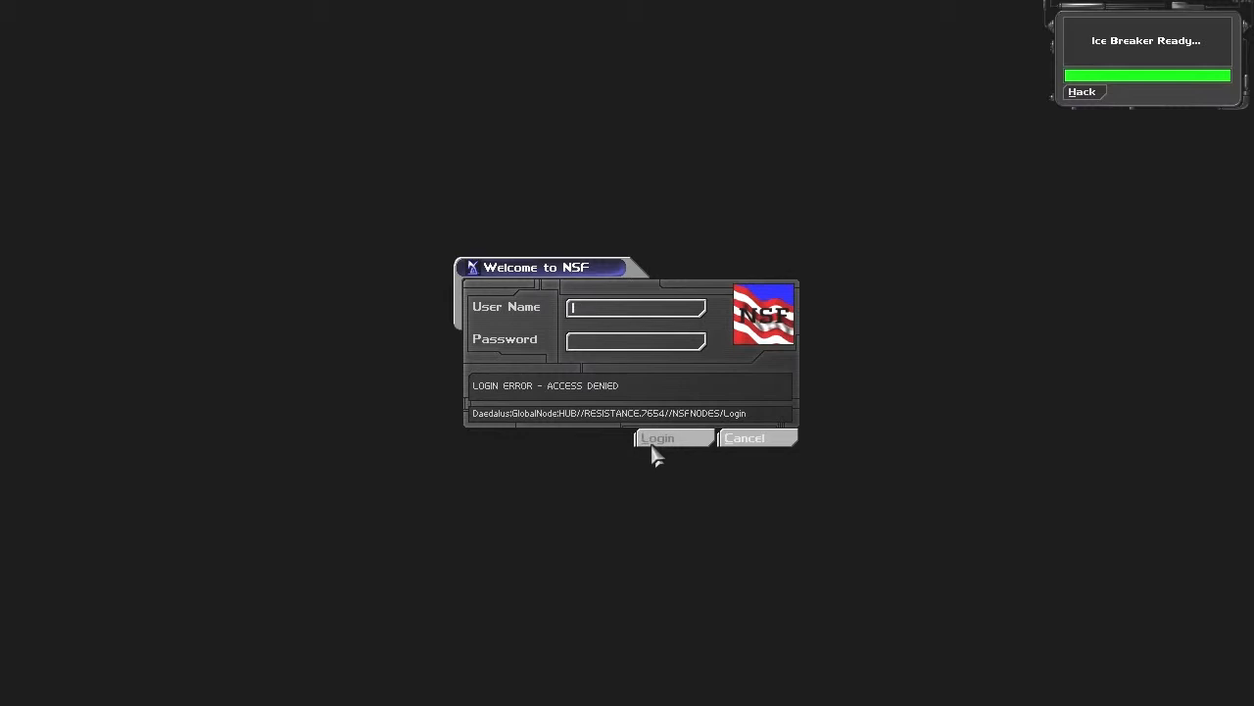
pyautogui.moveTo(686, 455)
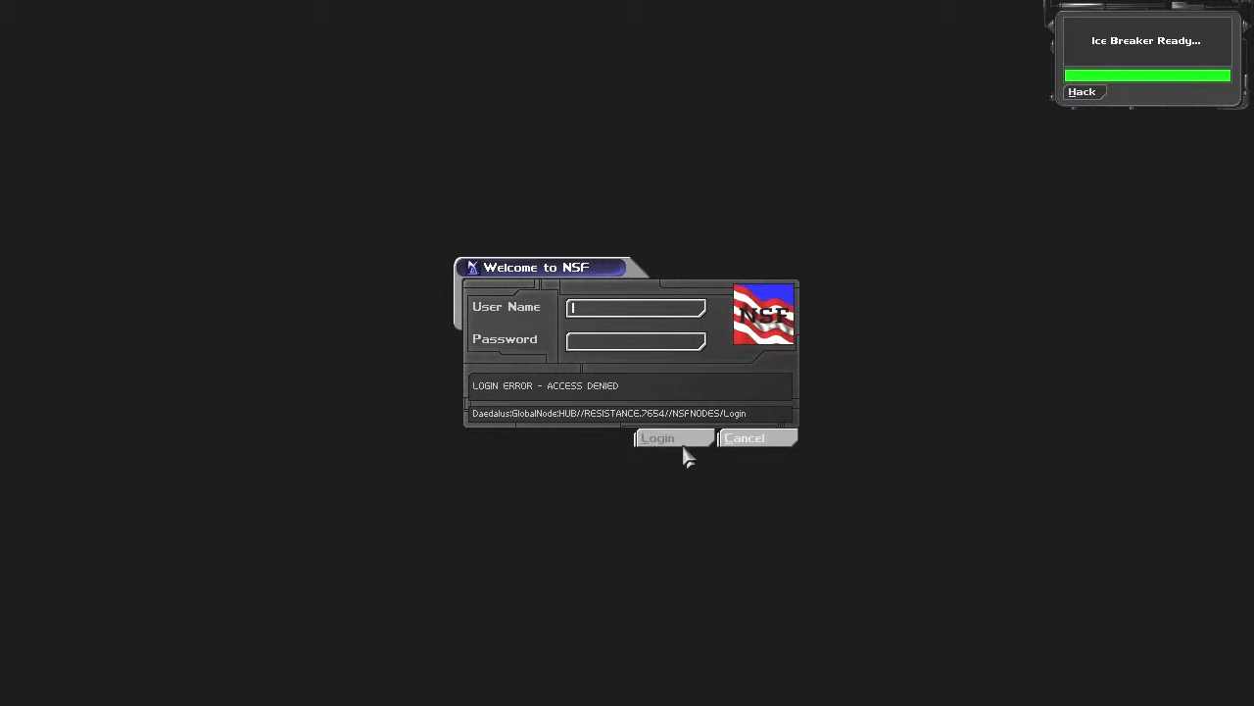
# Enter NSF at the terminal login before bringing up the inventory
pyautogui.write('NSF')
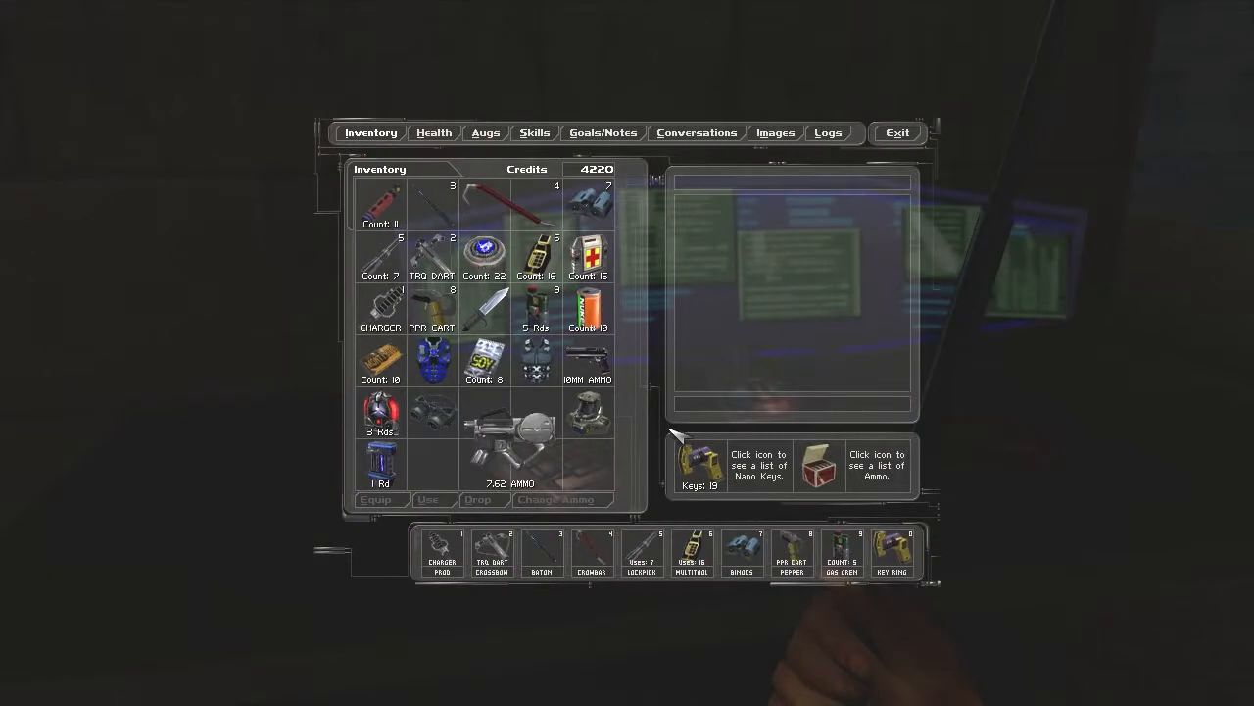
# Exit the inventory and return to the NSF login with the ICE breaker ready
pyautogui.click(604, 133)
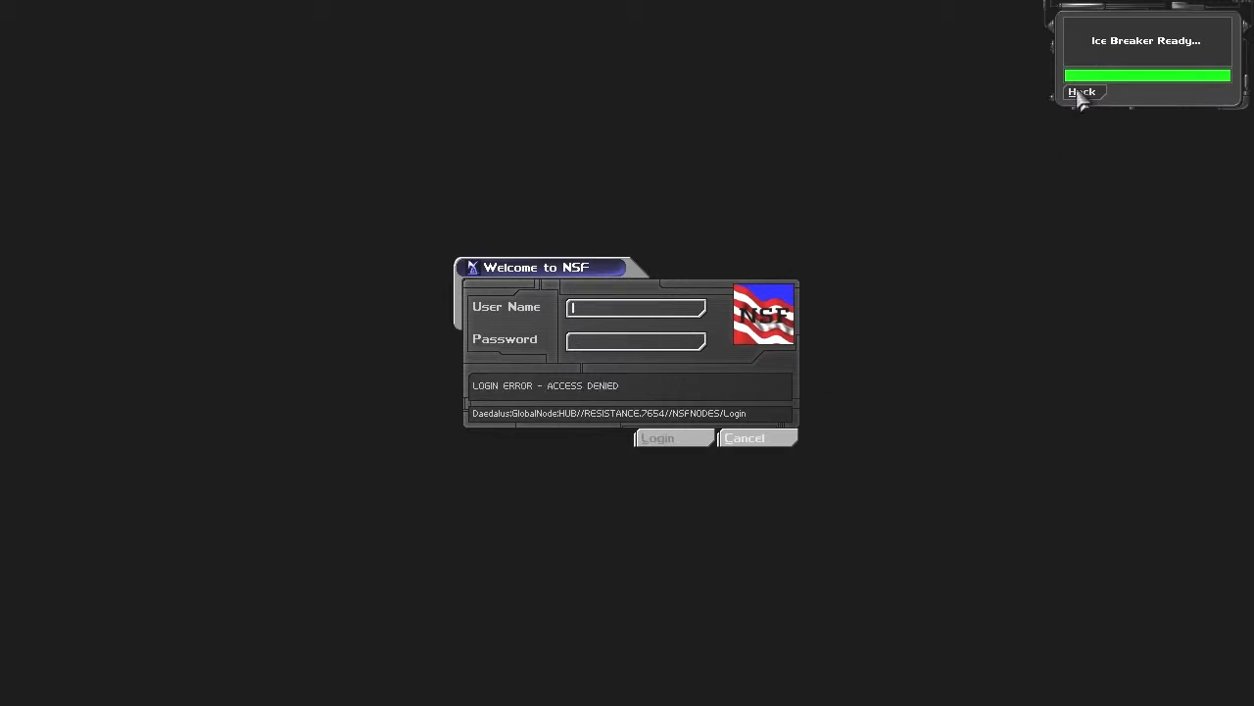
# Run the ICE breaker hack on the NSF login and enter the Special Options screen
pyautogui.click(1082, 92)
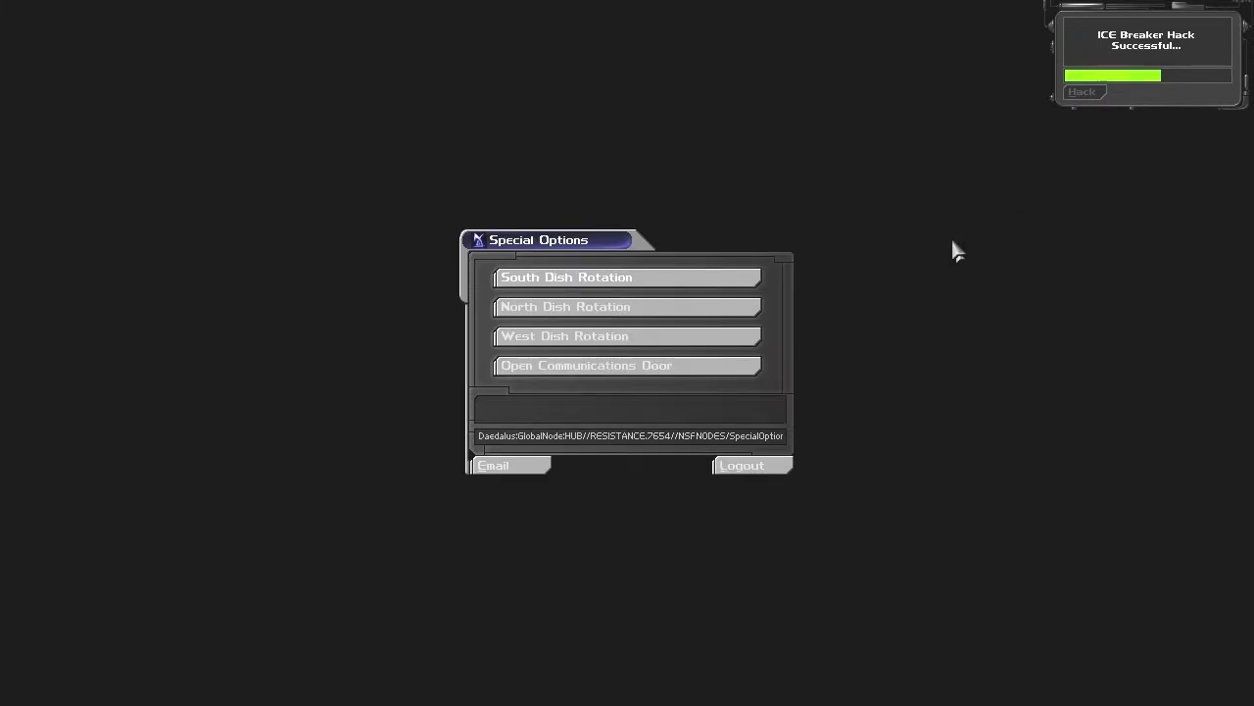
pyautogui.click(567, 276)
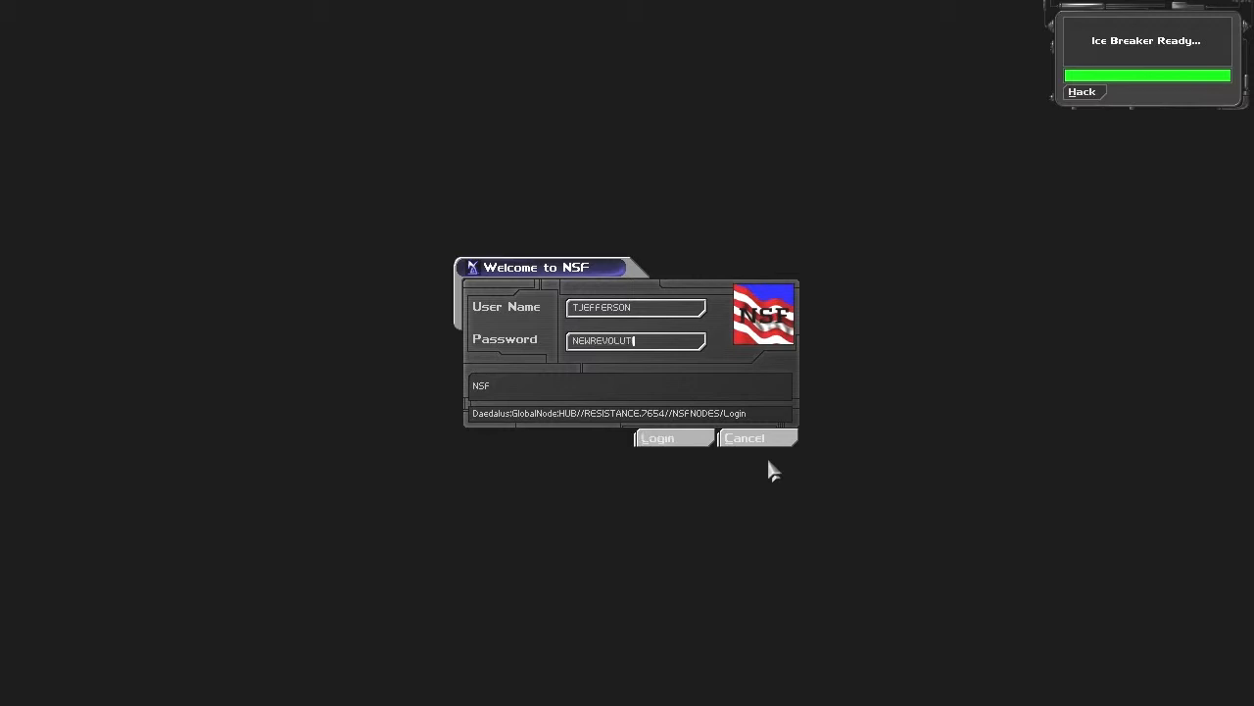
# Submit the T.JEFFERSON login, then start another ICE breaker hack after access is denied
pyautogui.click(659, 437)
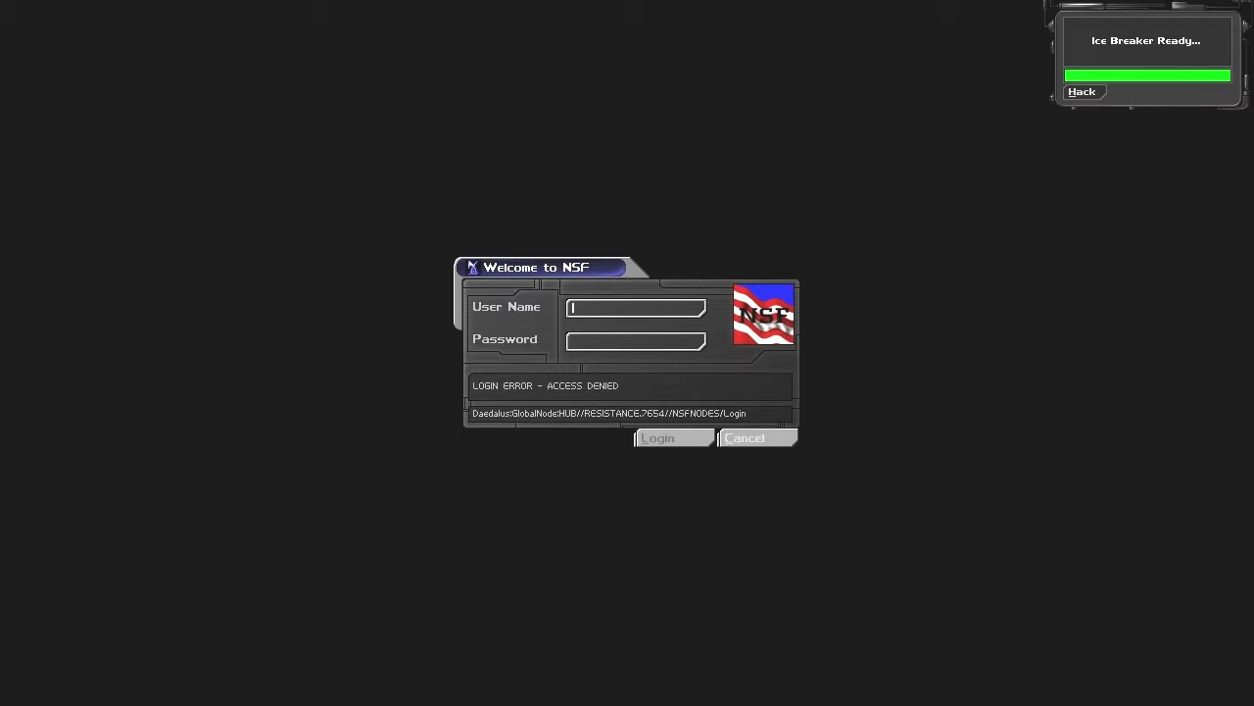
pyautogui.click(1081, 92)
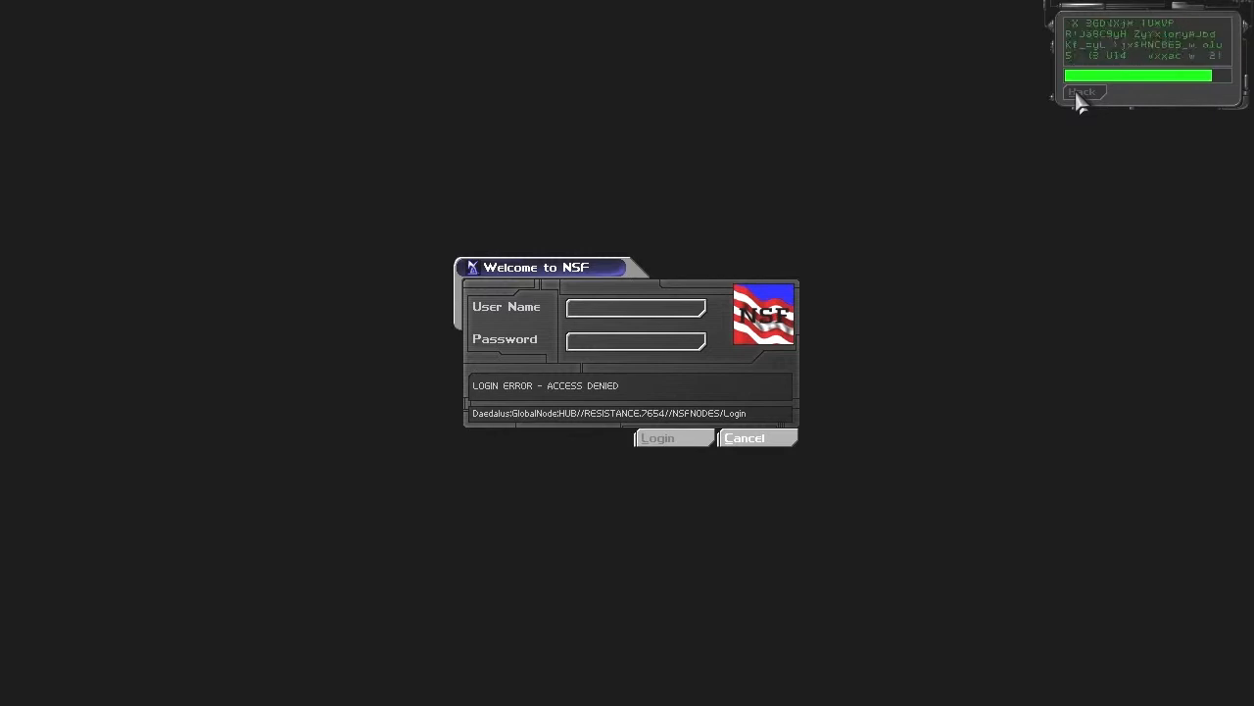
pyautogui.click(1084, 92)
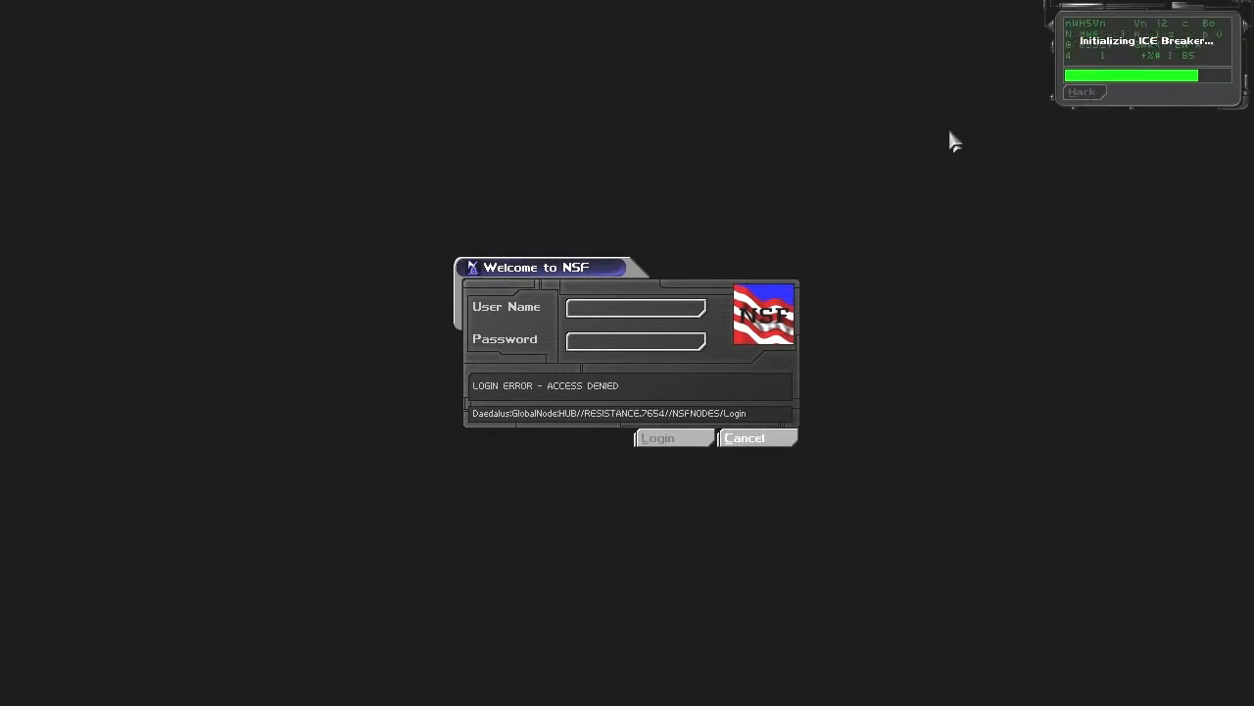
pyautogui.moveTo(936, 188)
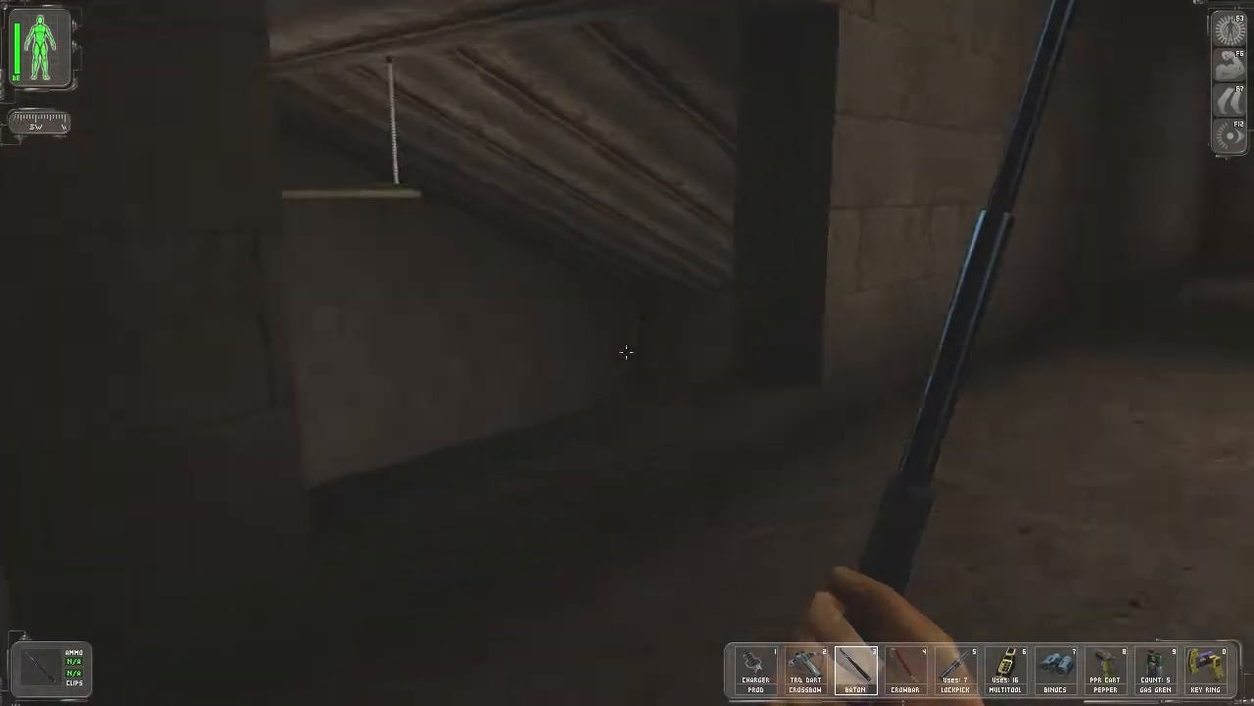
pyautogui.moveTo(627, 353)
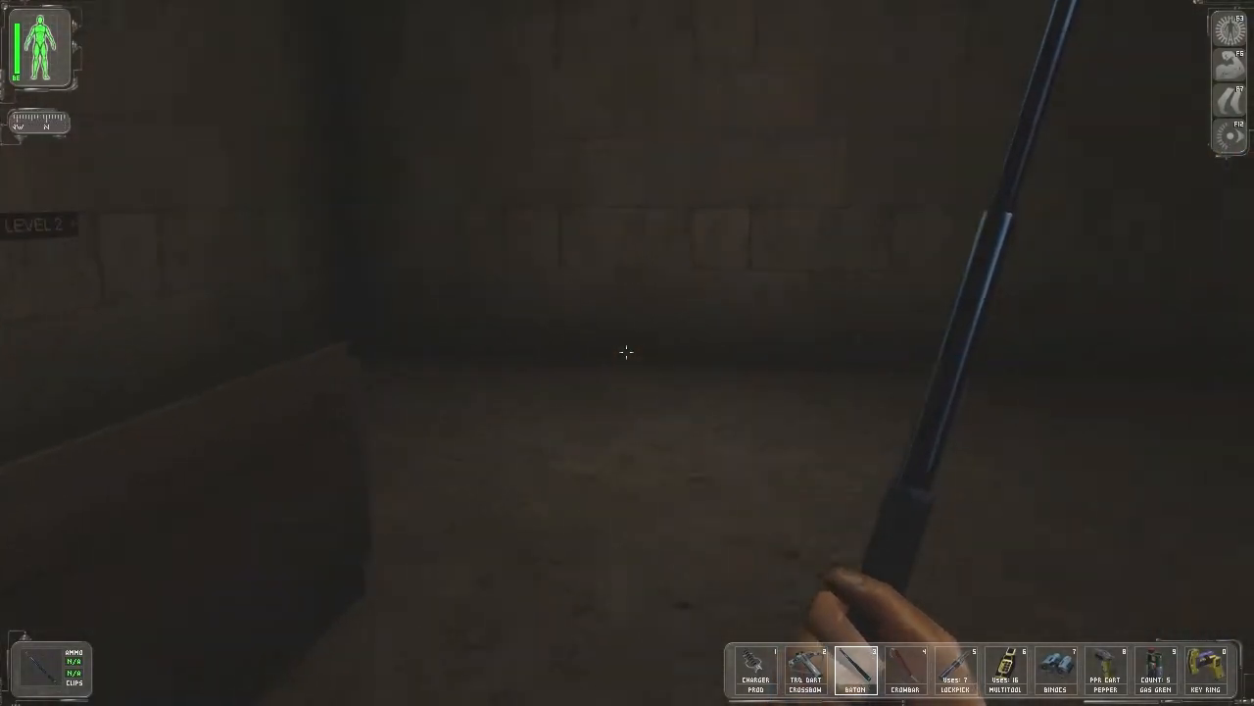
pyautogui.moveTo(627, 353)
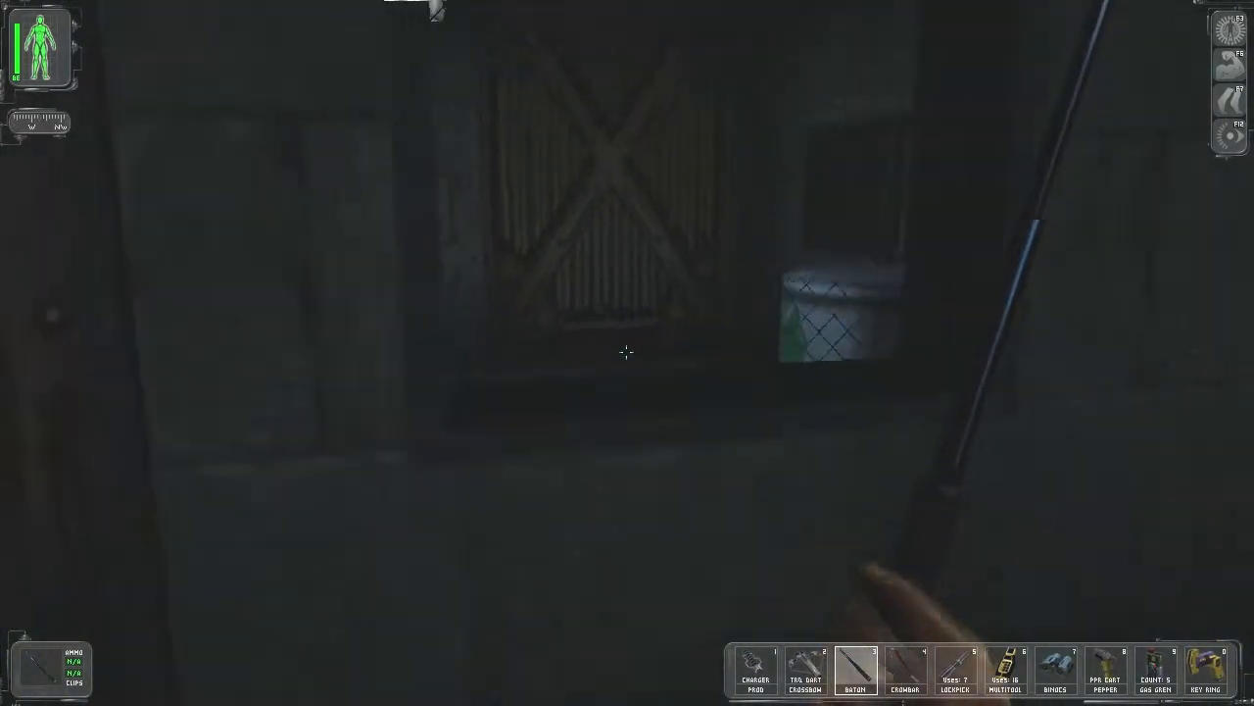
# Hit the wooden barrier with the baton and advance to the laser tripwire by the crates
pyautogui.click(627, 352)
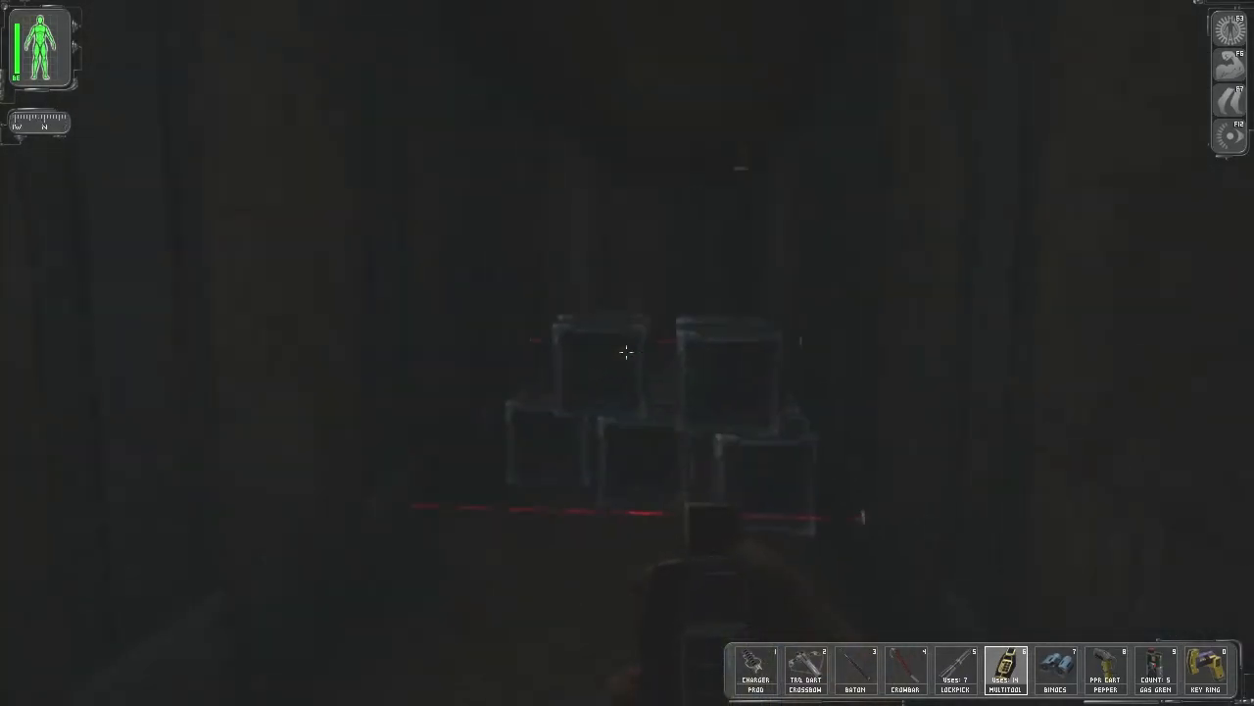
# Quick-load the last save twice with F9 after failed attempts at the laser tripwires
pyautogui.press('3')
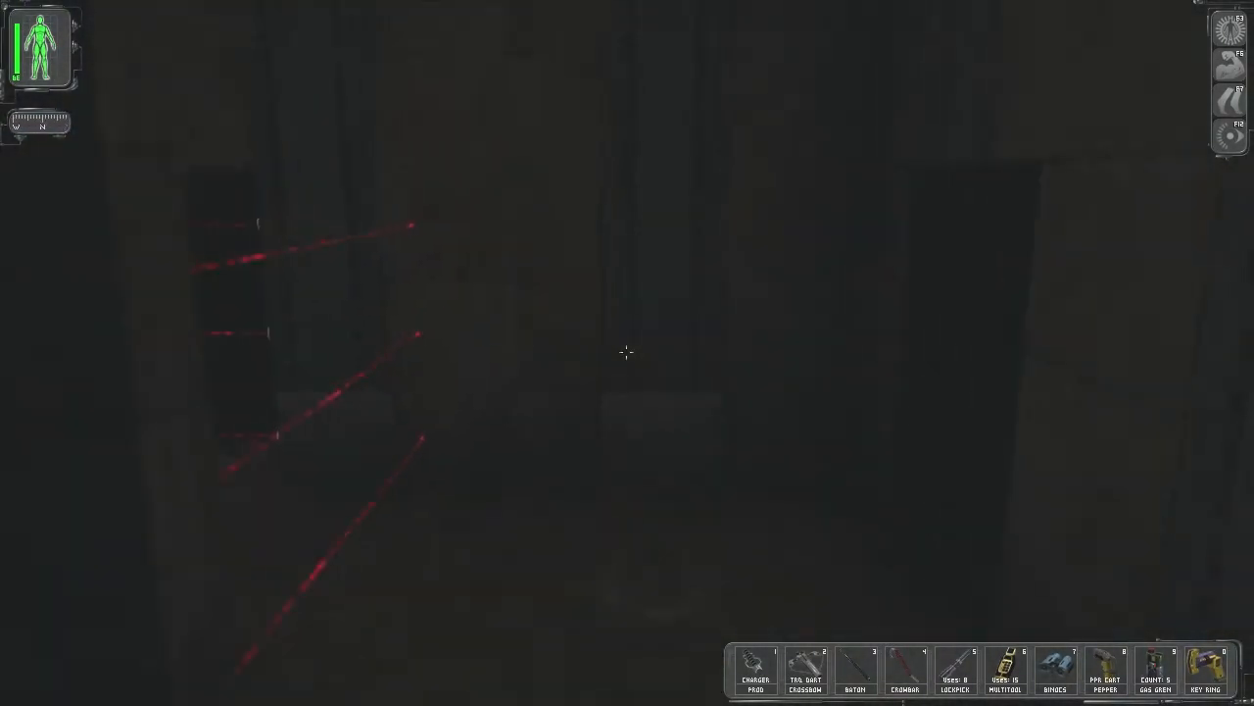
pyautogui.moveTo(627, 352)
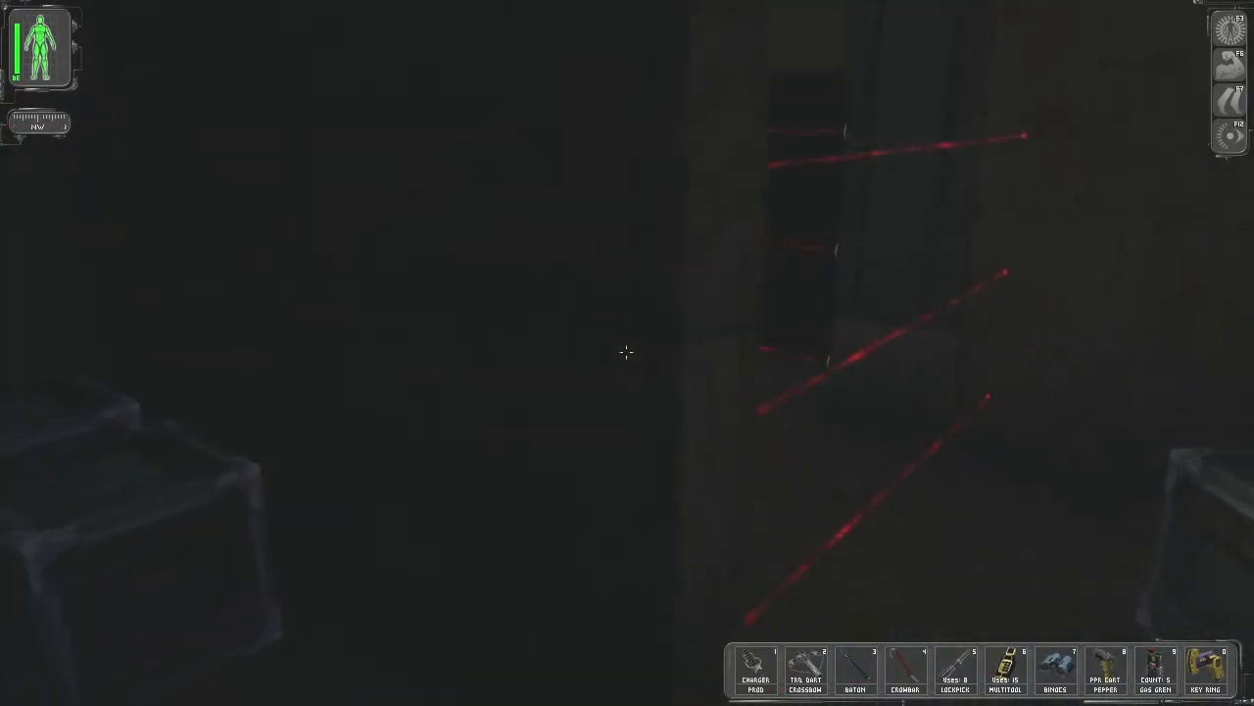
pyautogui.moveTo(627, 353)
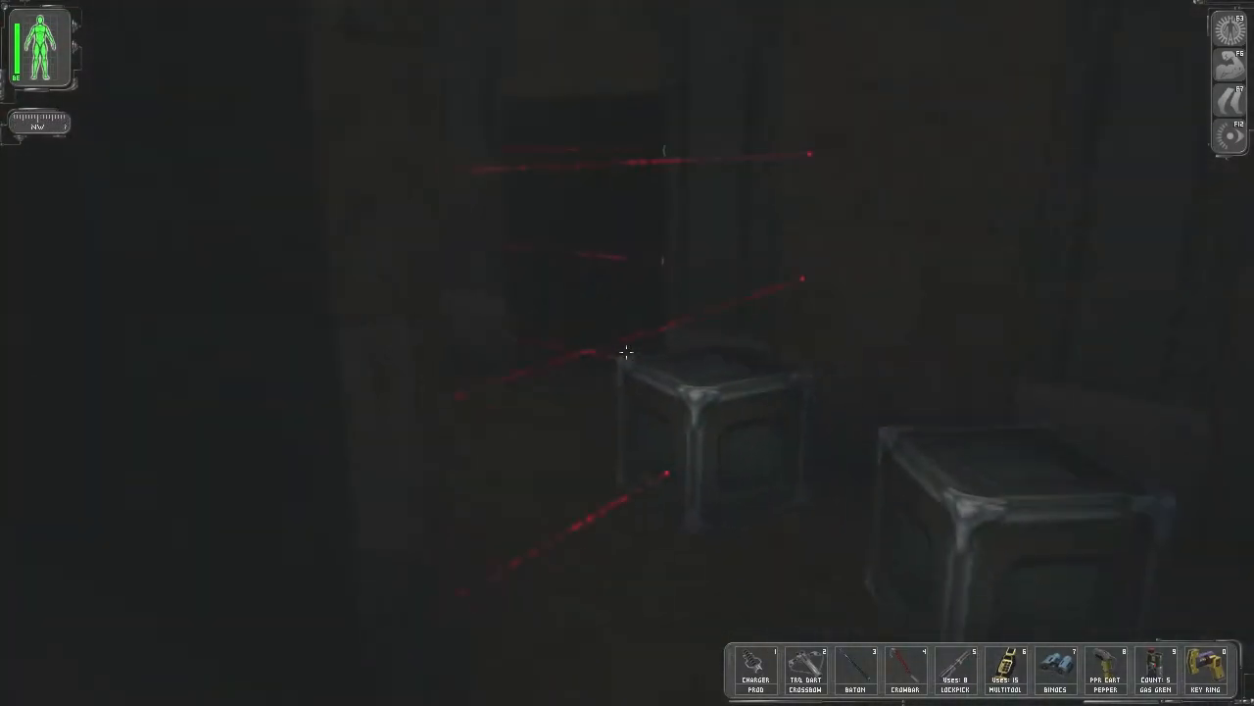
pyautogui.press('f9')
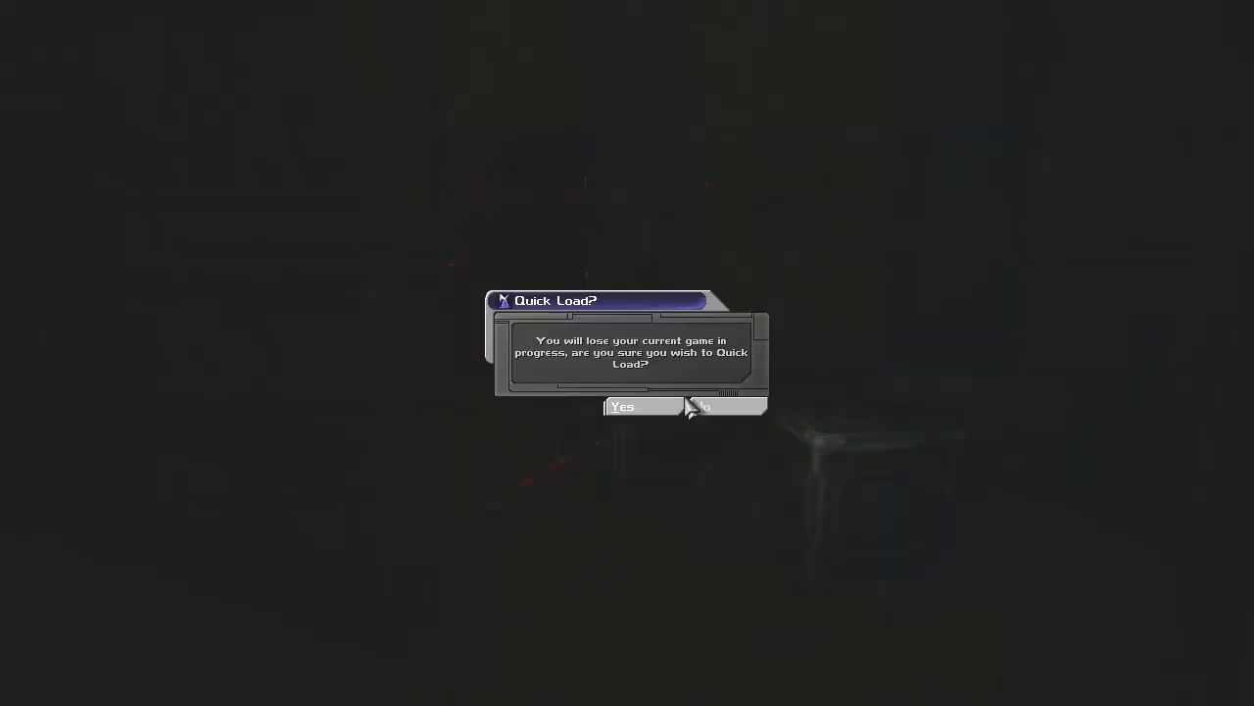
pyautogui.click(623, 406)
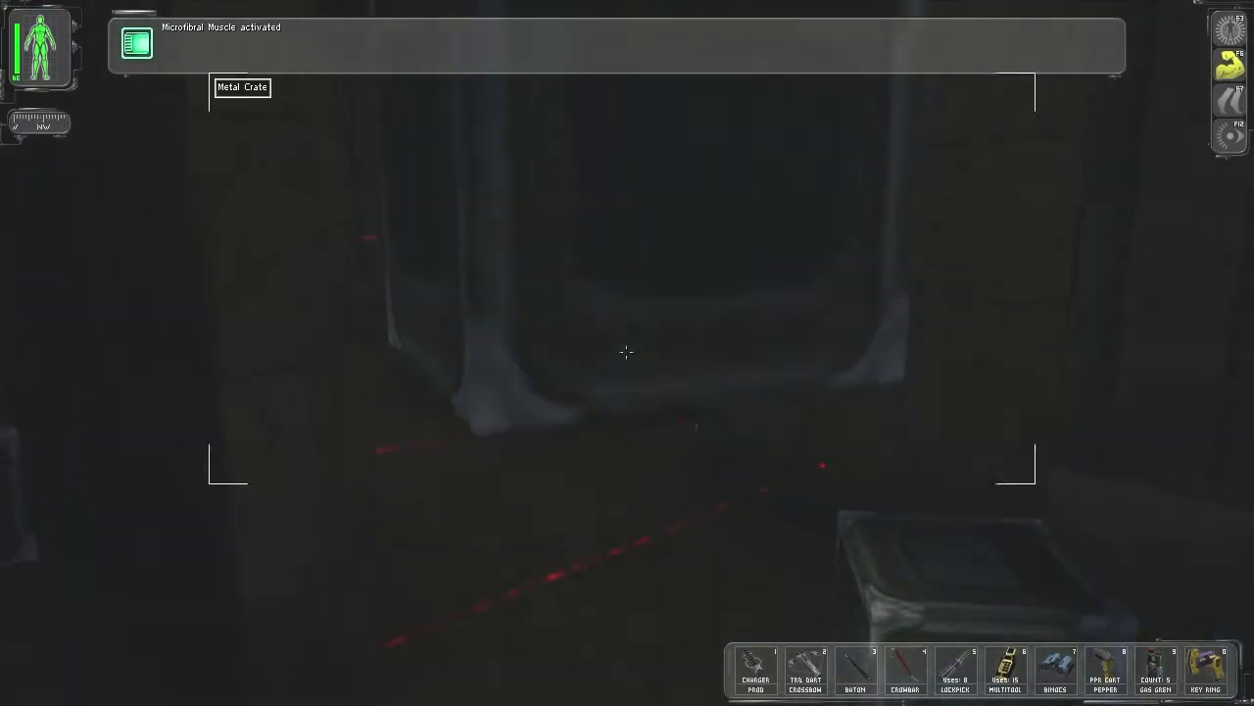
pyautogui.press('f9')
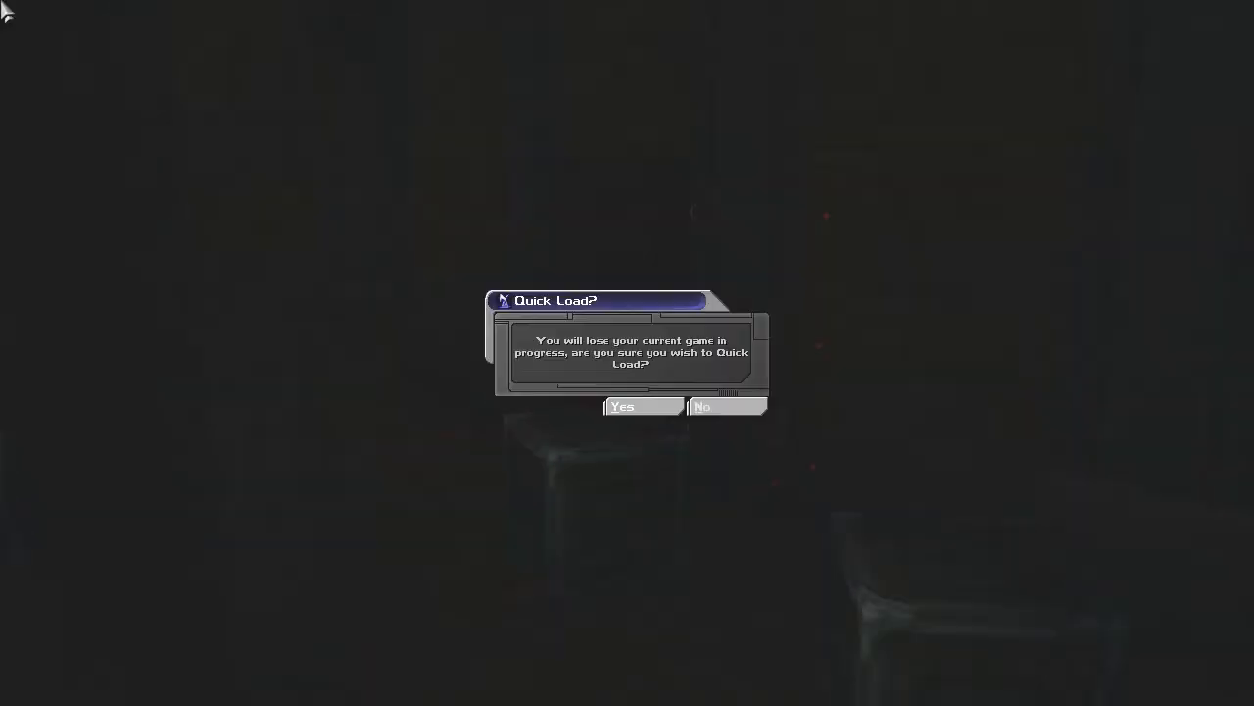
pyautogui.click(623, 406)
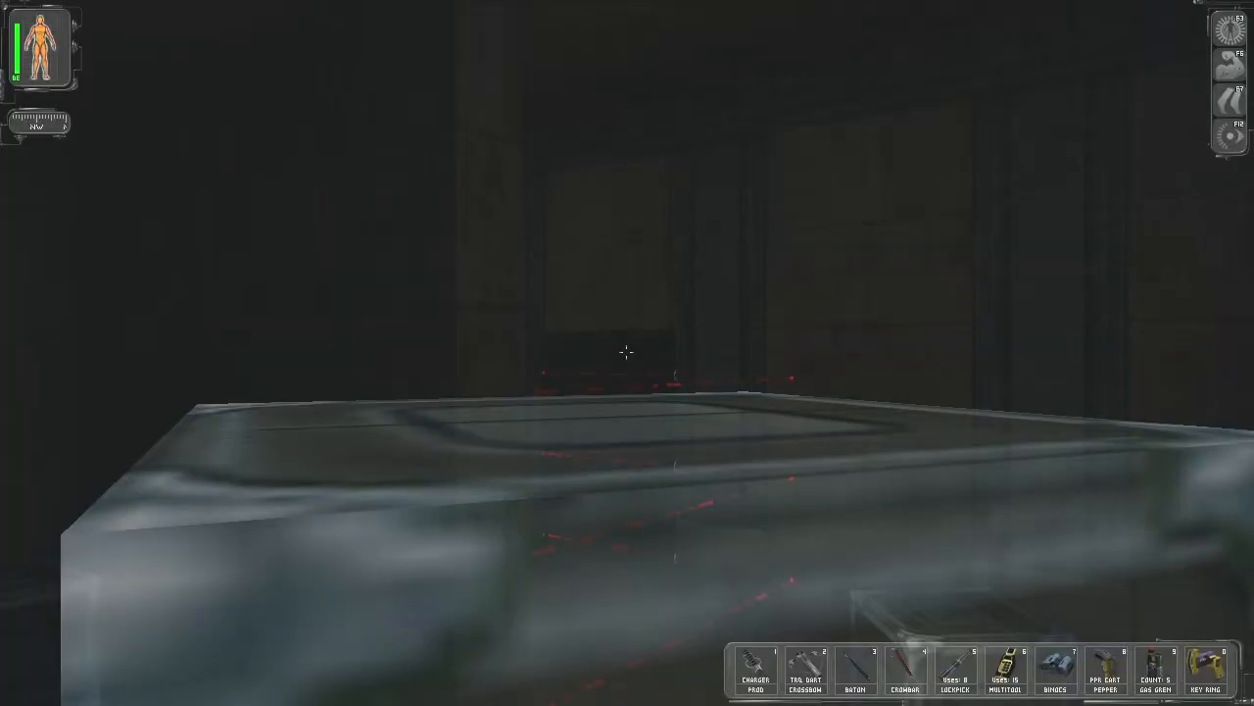
pyautogui.moveTo(627, 353)
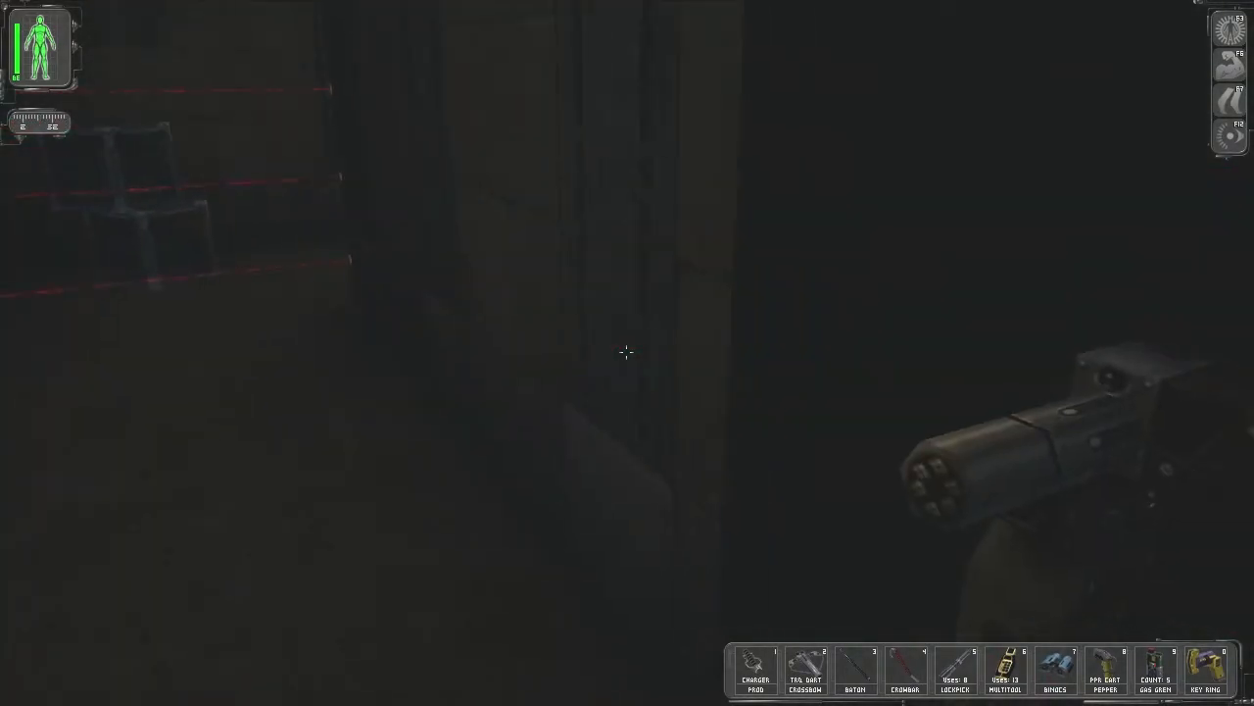
pyautogui.moveTo(627, 353)
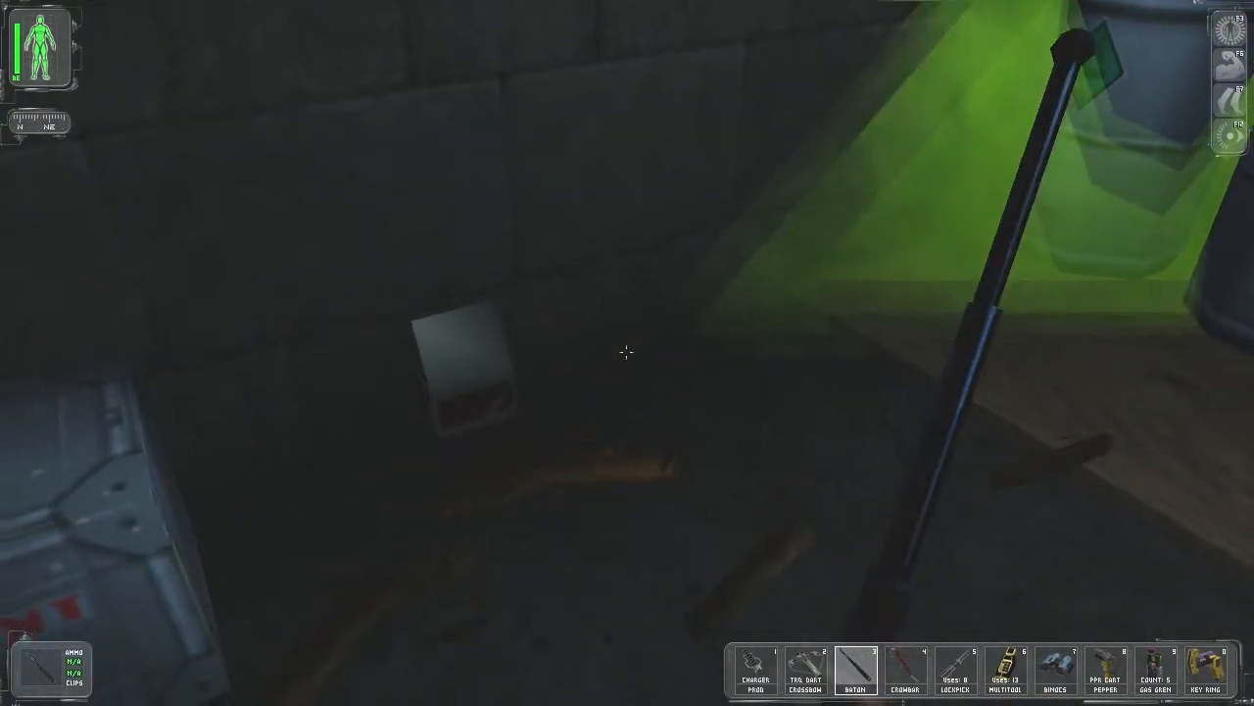
pyautogui.moveTo(627, 353)
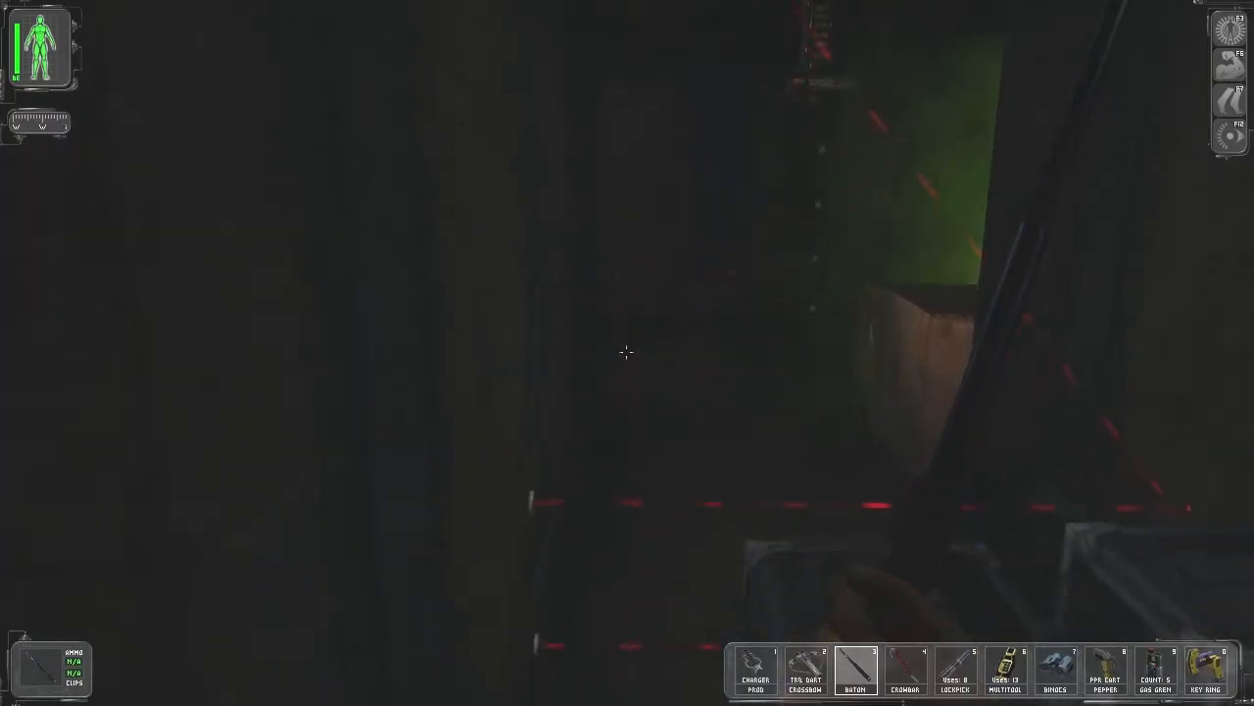
pyautogui.moveTo(627, 352)
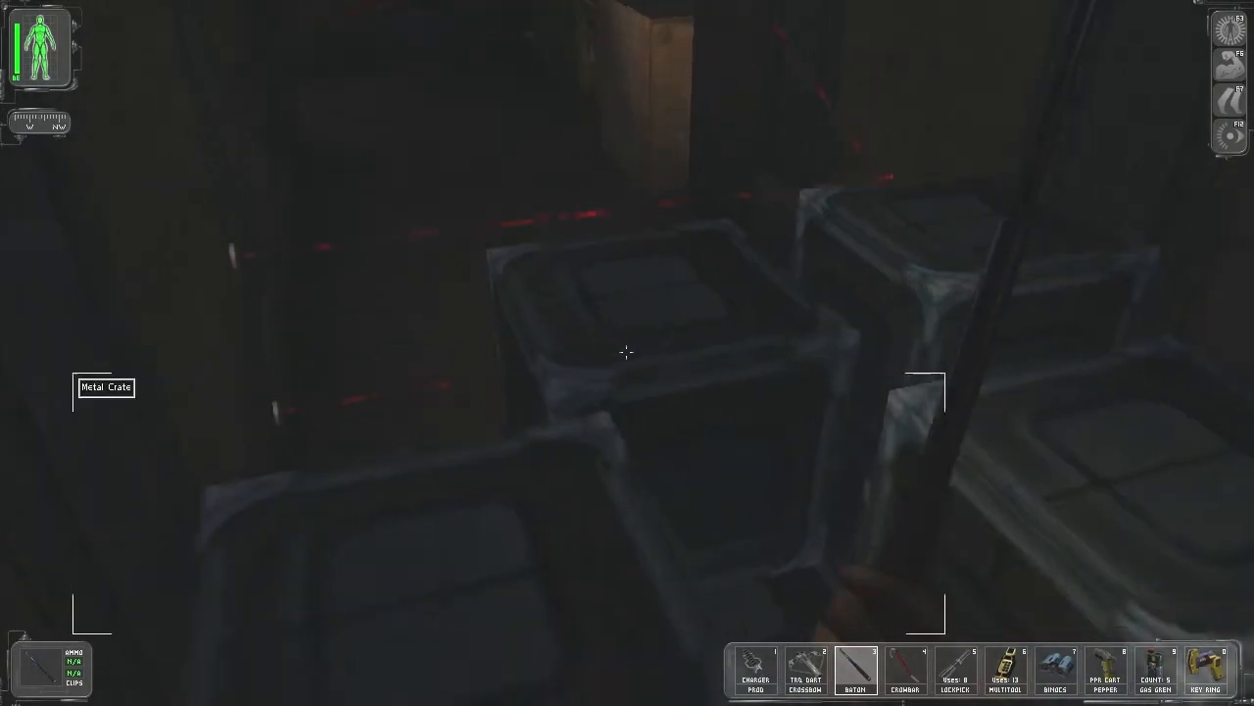
pyautogui.moveTo(627, 353)
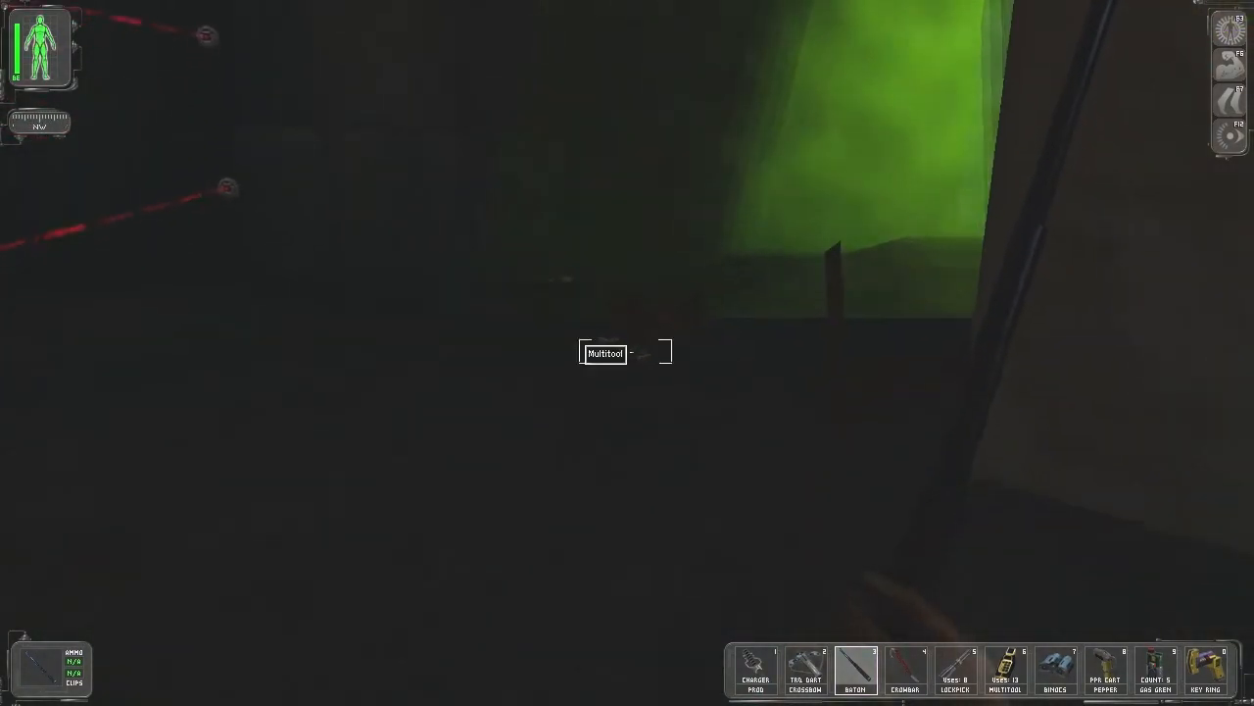
# Pick up the multitool lying on the floor past the laser-lined crates
pyautogui.click(604, 353)
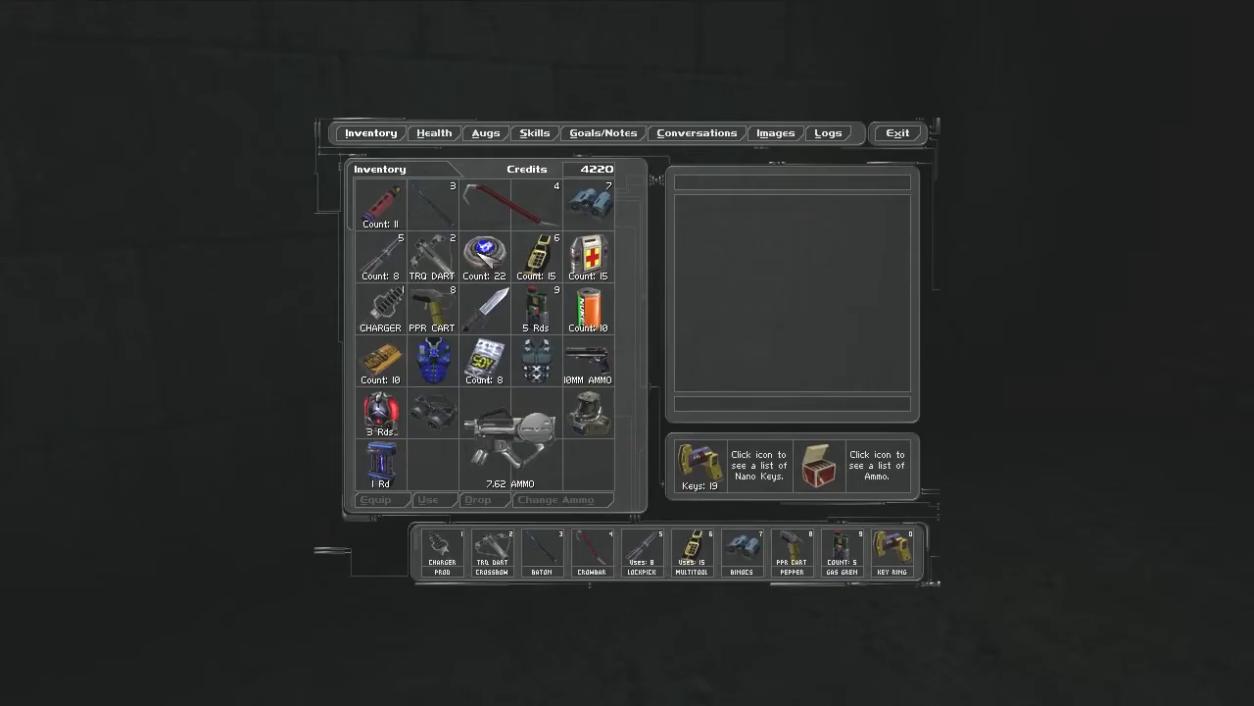
# Exit the inventory and try the cabinet by the brick wall, finding it locked
pyautogui.click(896, 134)
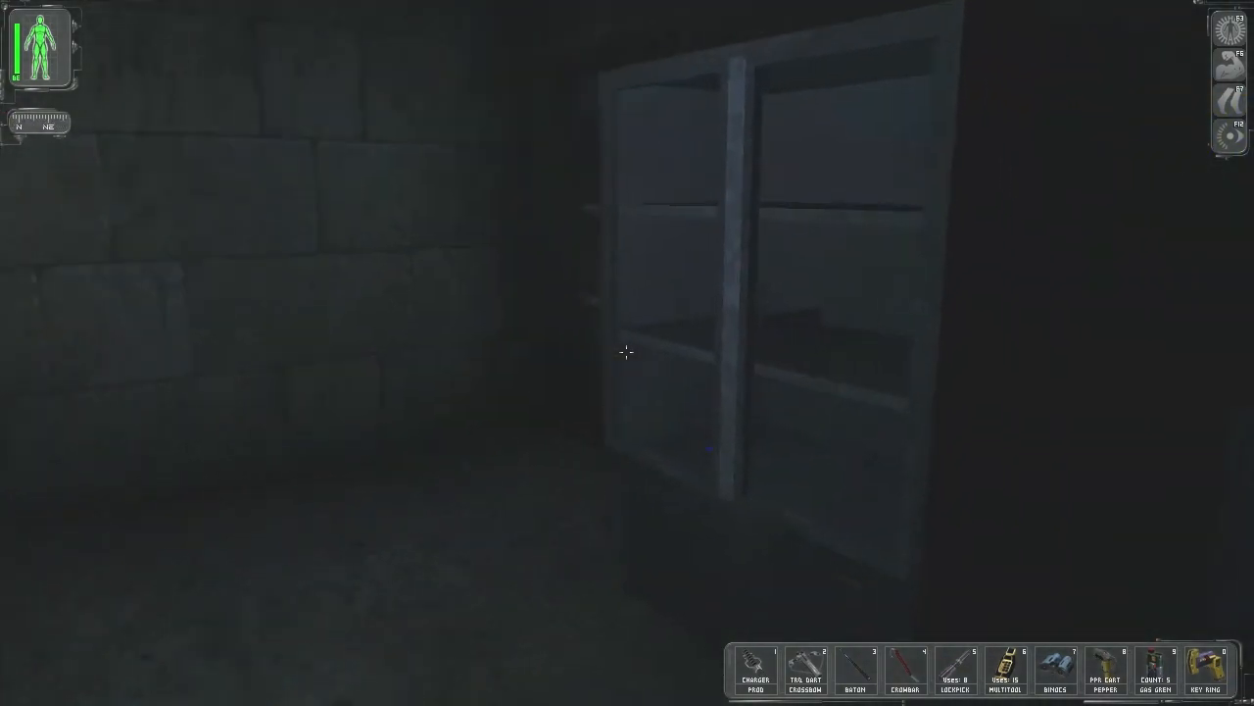
pyautogui.click(627, 353)
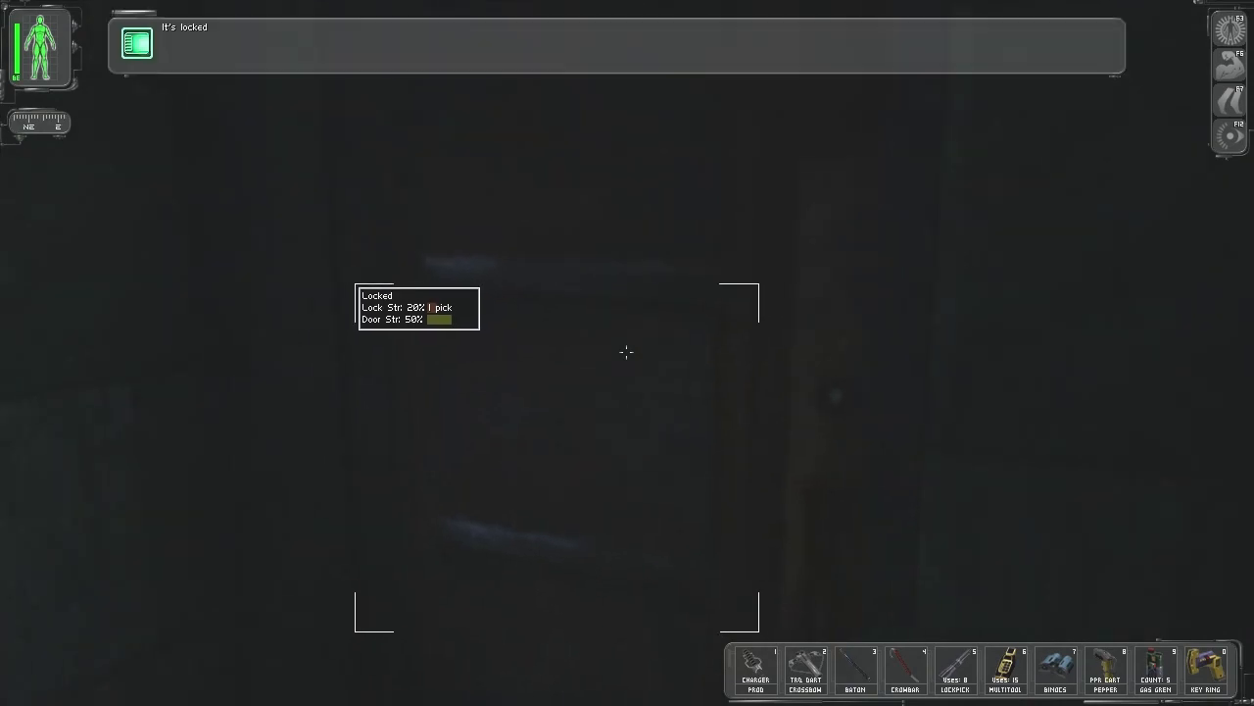